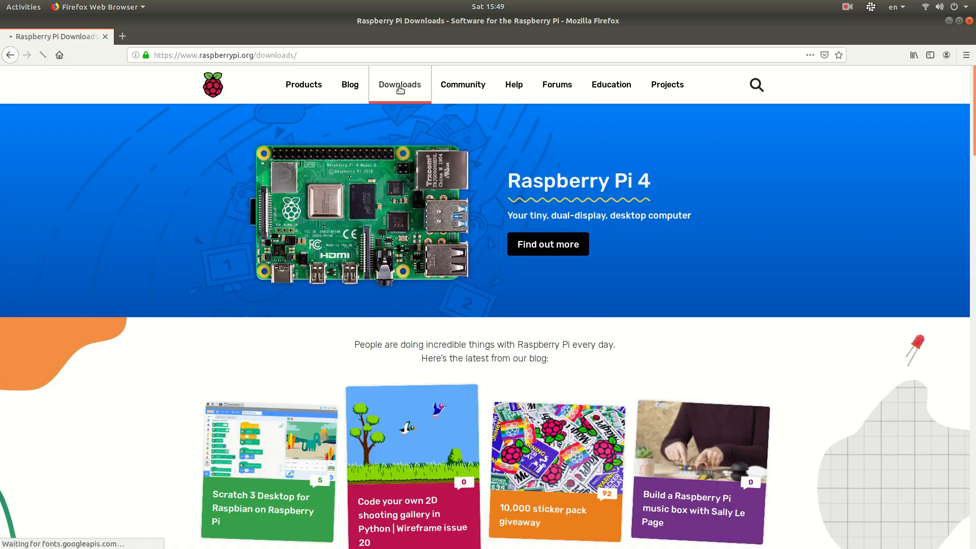
Navigate from raspberrypi.org Downloads to the Raspbian page and scroll to the Buster images
{"action": "left_click", "coordinate": [400, 85]}
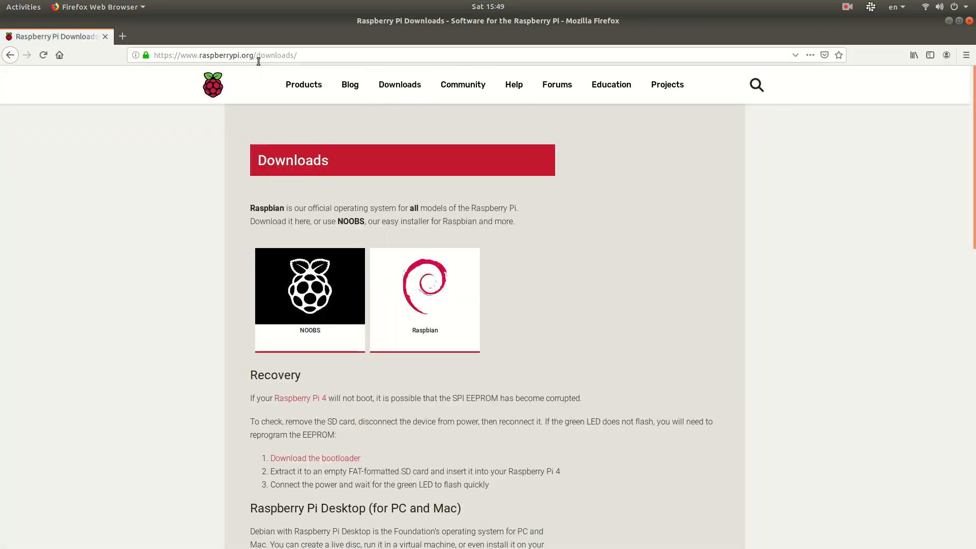
{"action": "left_click", "coordinate": [425, 297]}
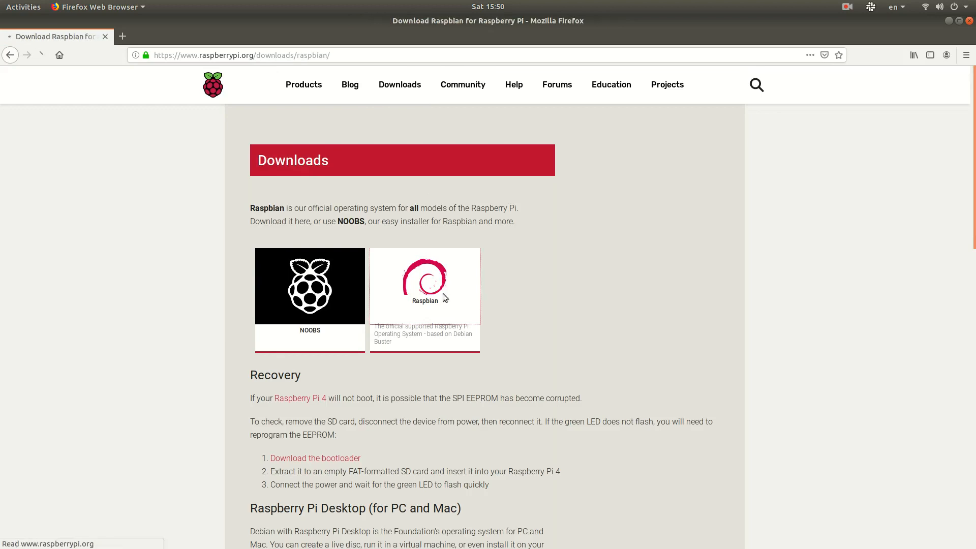
{"action": "scroll", "scroll_direction": "down", "scroll_amount": 3}
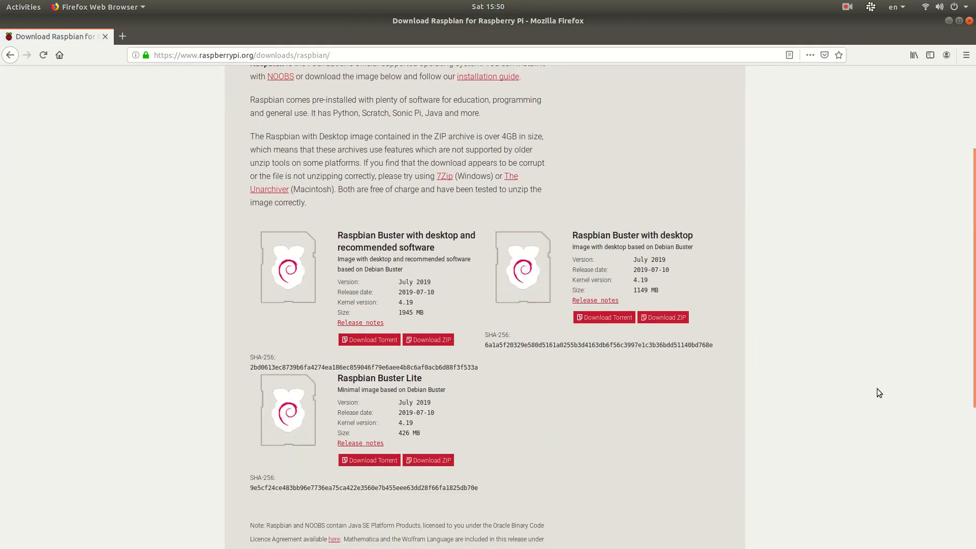
{"action": "mouse_move", "coordinate": [431, 357]}
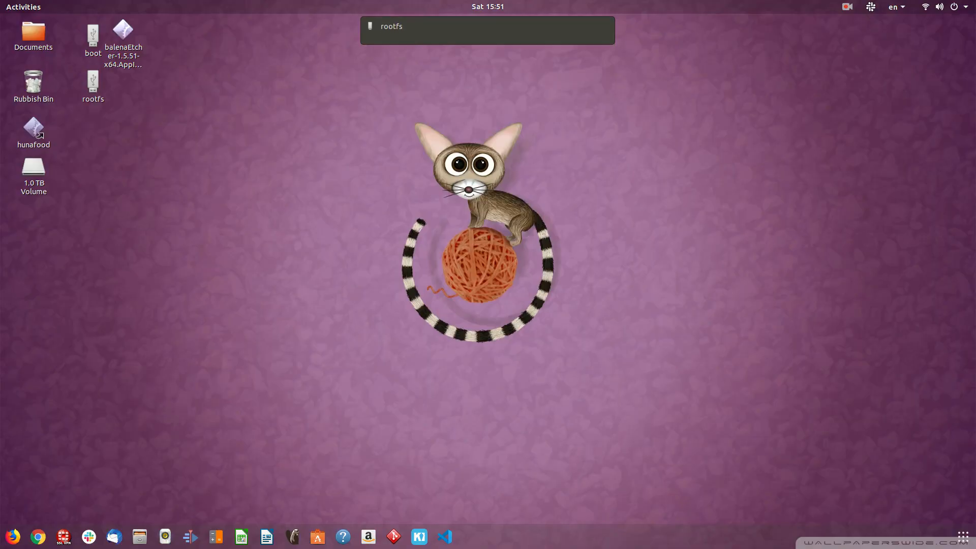
Launch balenaEtcher from its AppImage file
{"action": "left_click", "coordinate": [122, 27]}
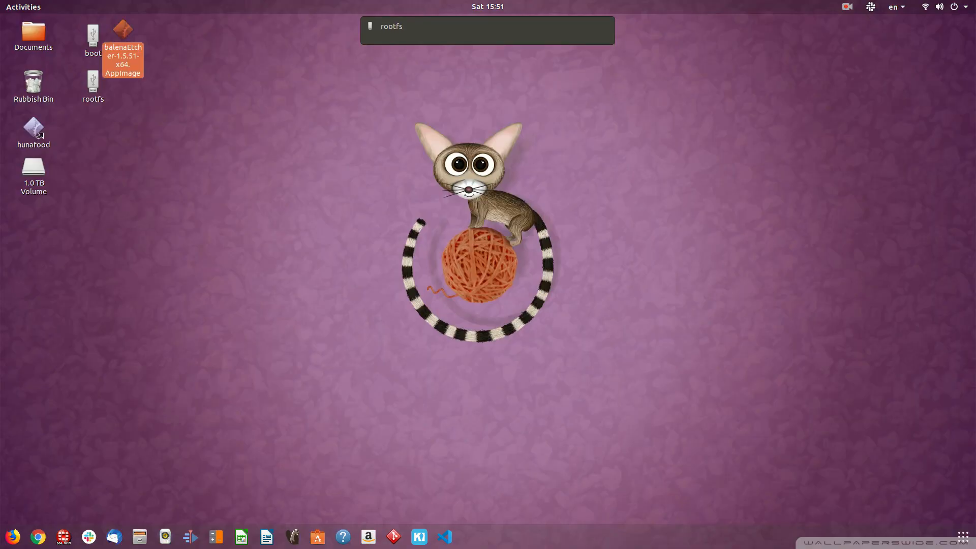
{"action": "mouse_move", "coordinate": [118, 53]}
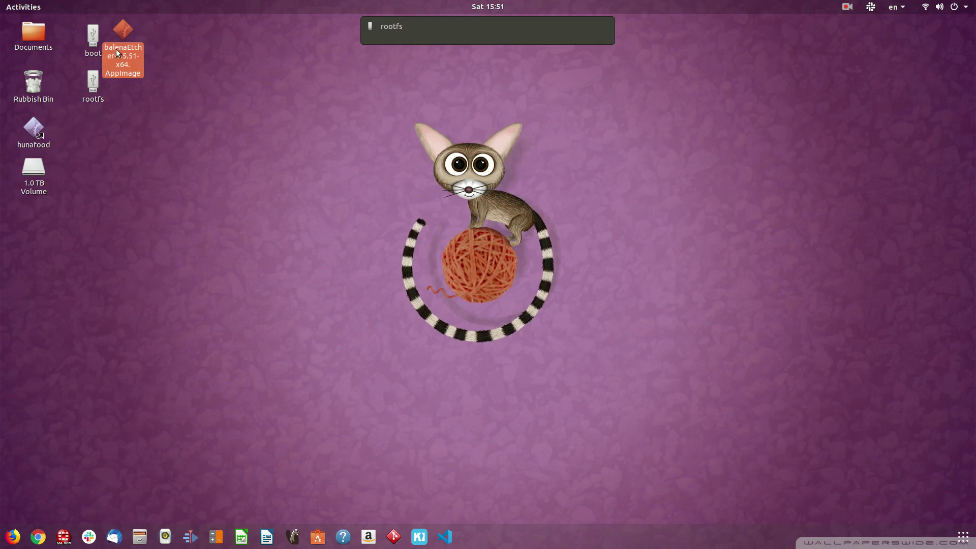
{"action": "double_click", "coordinate": [123, 25]}
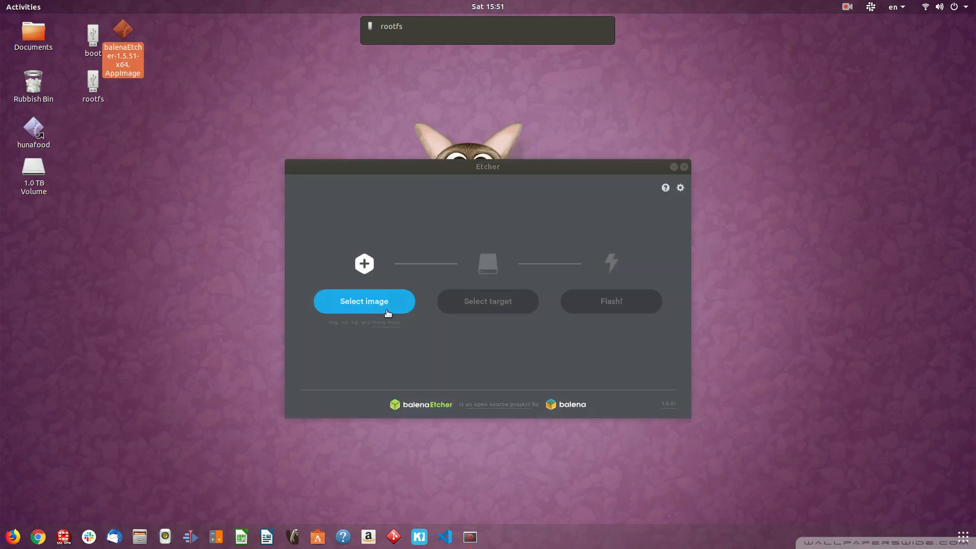
Choose the flash image by browsing Home > Downloads > rpi to the full Raspbian .img
{"action": "left_click", "coordinate": [364, 301]}
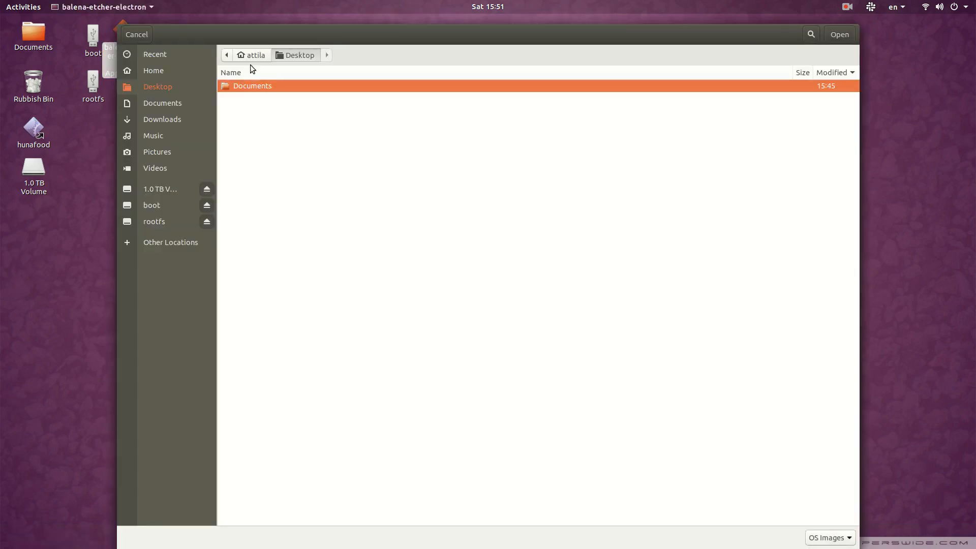
{"action": "left_click", "coordinate": [153, 71]}
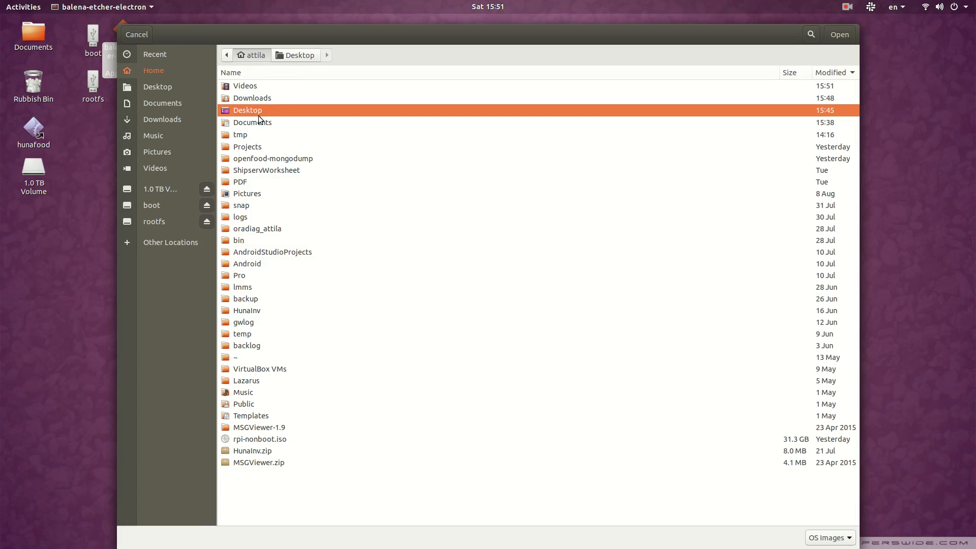
{"action": "left_click", "coordinate": [162, 119]}
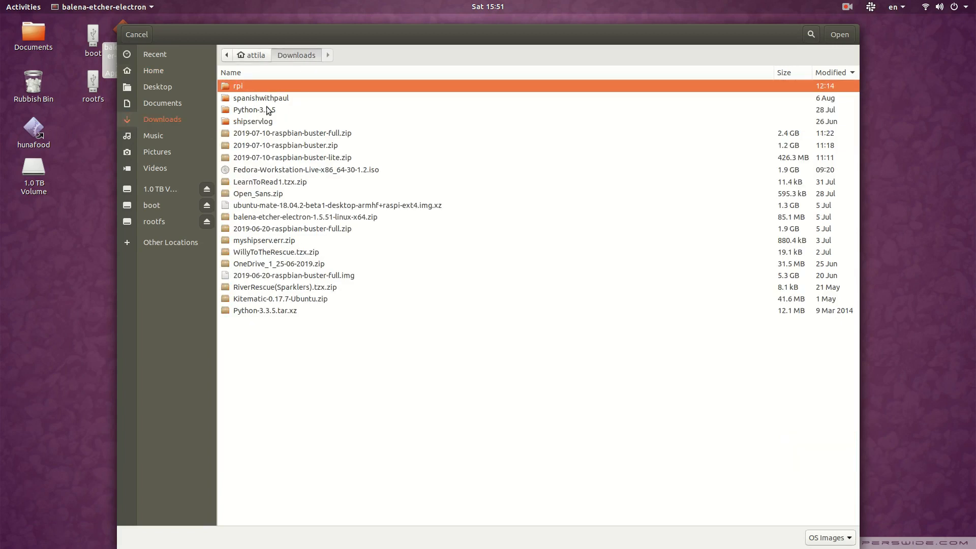
{"action": "double_click", "coordinate": [239, 85]}
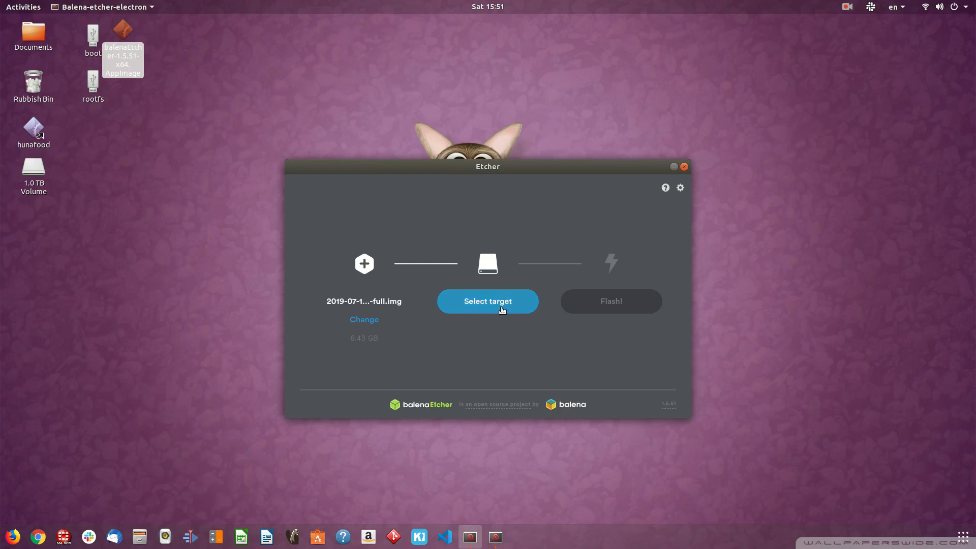
Select the 31 GB Generic STORAGE DEVICE as target and start the flash
{"action": "left_click", "coordinate": [488, 301]}
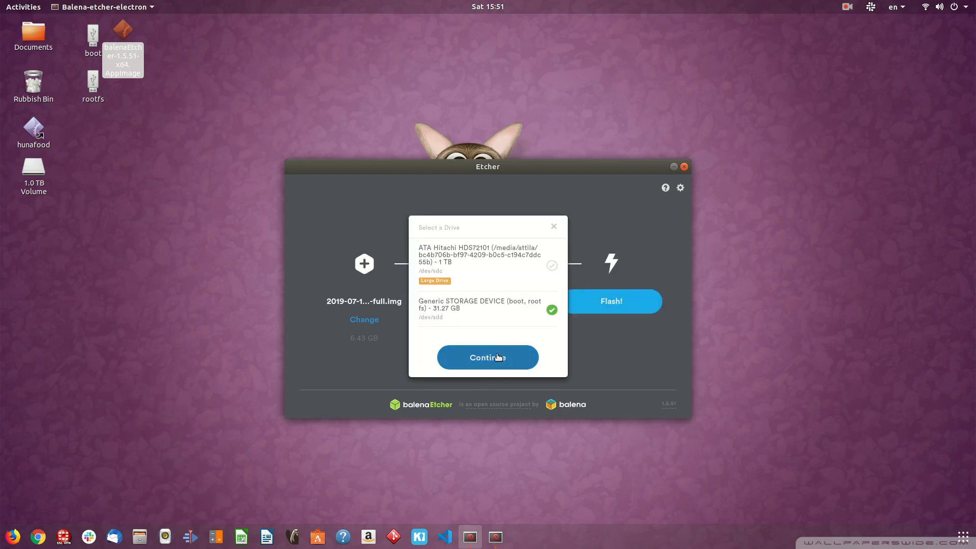
{"action": "left_click", "coordinate": [488, 357]}
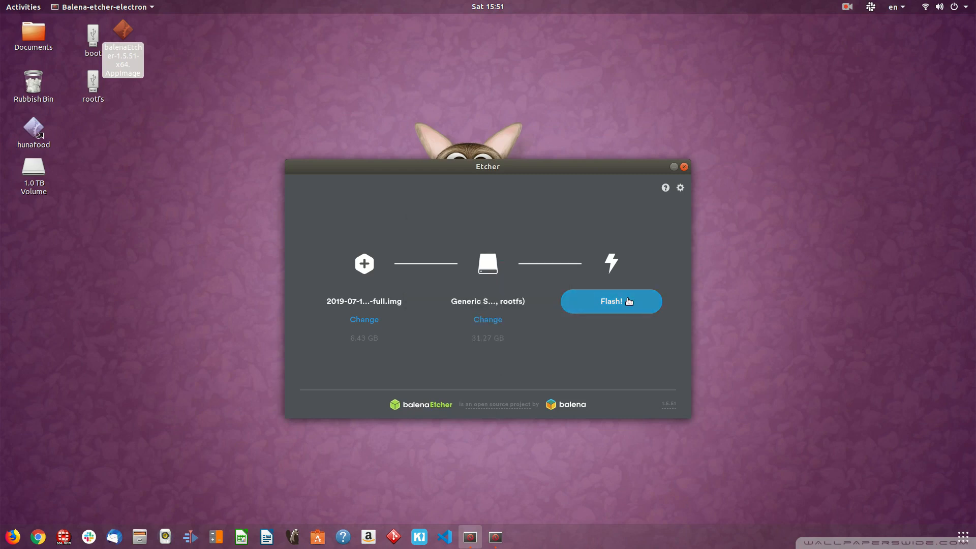
{"action": "left_click", "coordinate": [611, 301]}
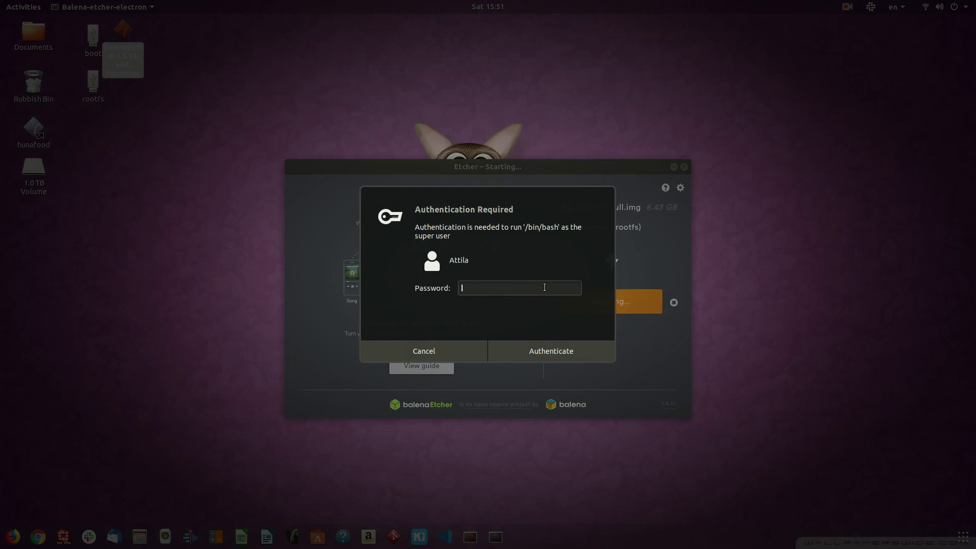
Authenticate with the administrator password and close Etcher once flashing succeeds
{"action": "type", "text": "•"}
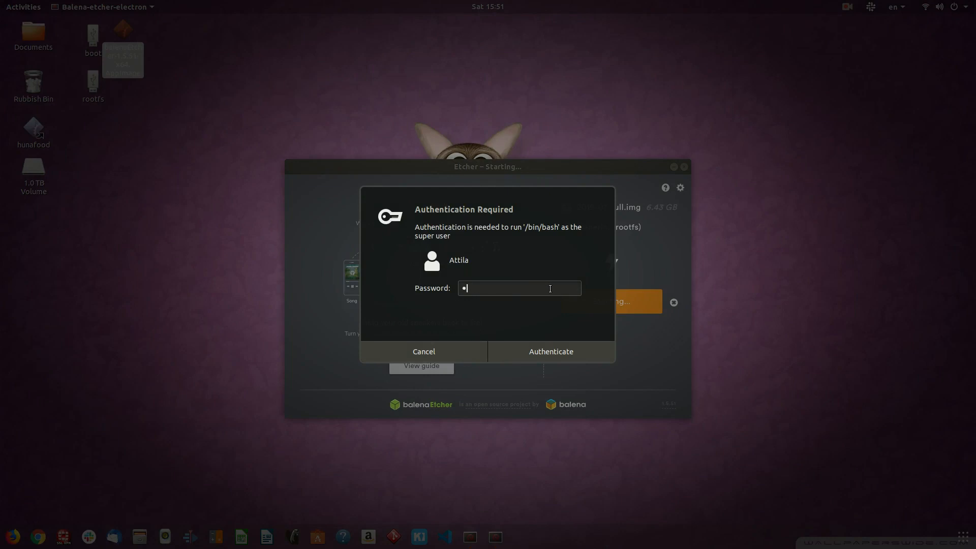
{"action": "left_click", "coordinate": [551, 351]}
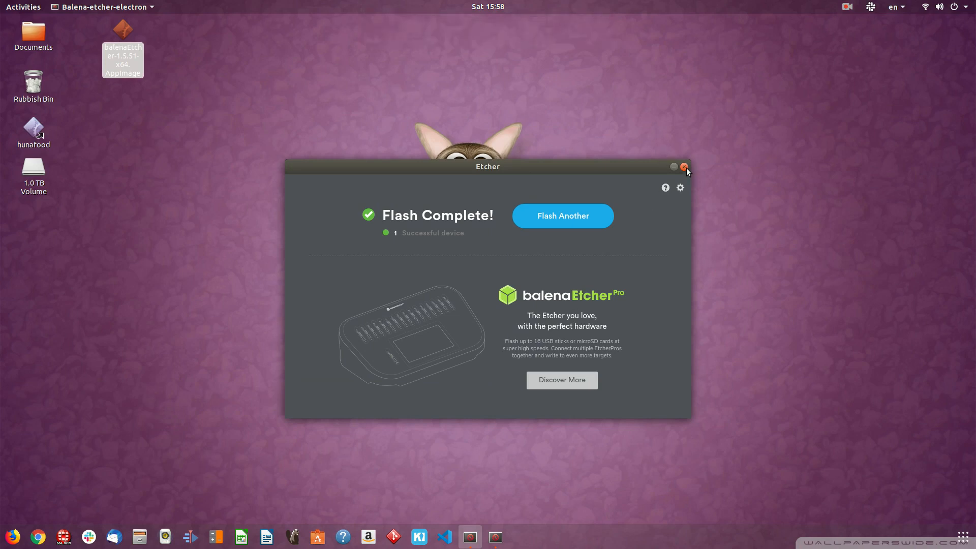
{"action": "left_click", "coordinate": [684, 166]}
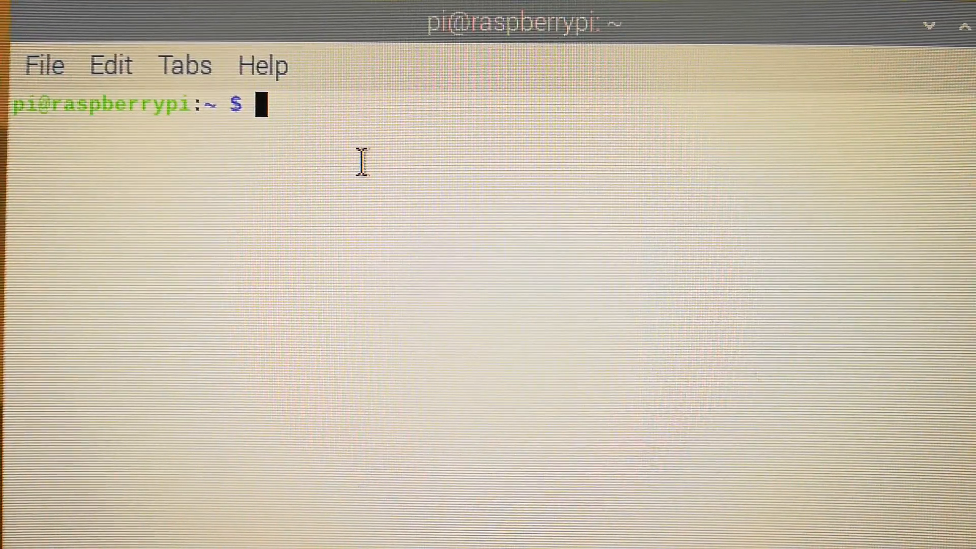
{"action": "mouse_move", "coordinate": [380, 76]}
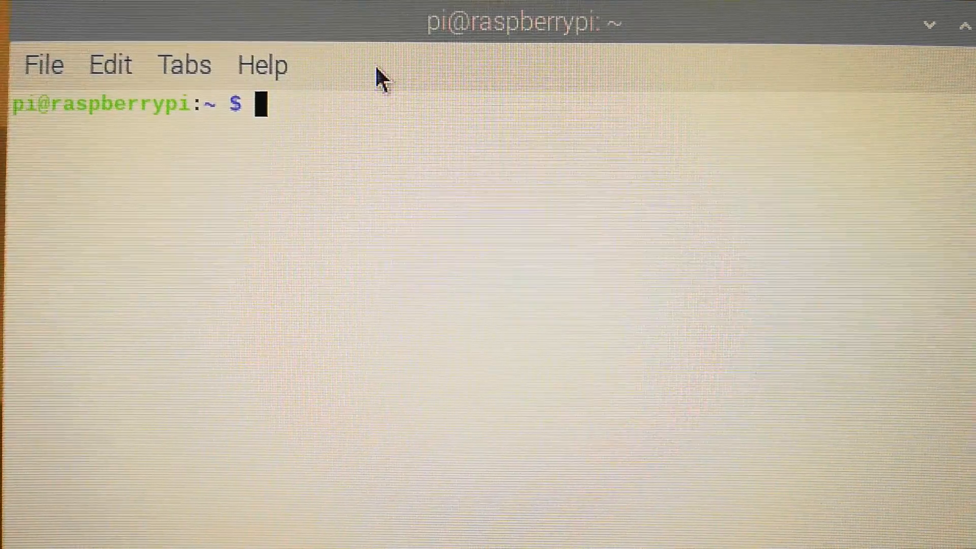
Run 'sudo fdisk -l' to identify the 29.1 GiB SD card and the 83.9 GiB /dev/sda drive
{"action": "type", "text": "sudo"}
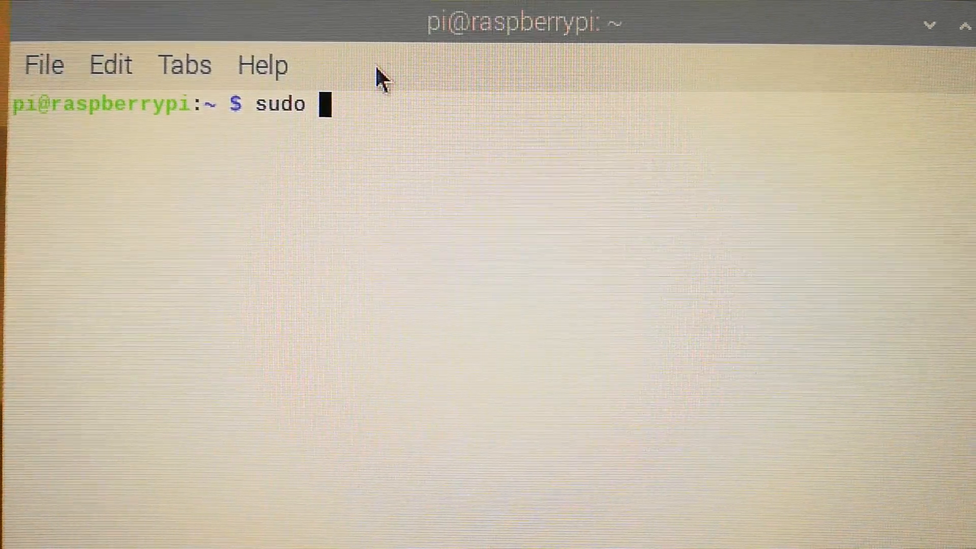
{"action": "type", "text": "fdisk"}
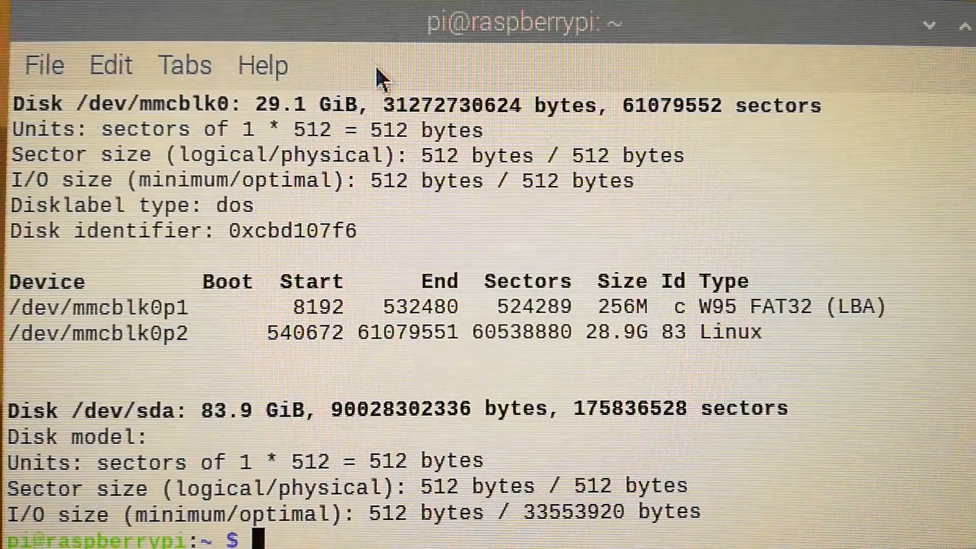
{"action": "mouse_move", "coordinate": [369, 87]}
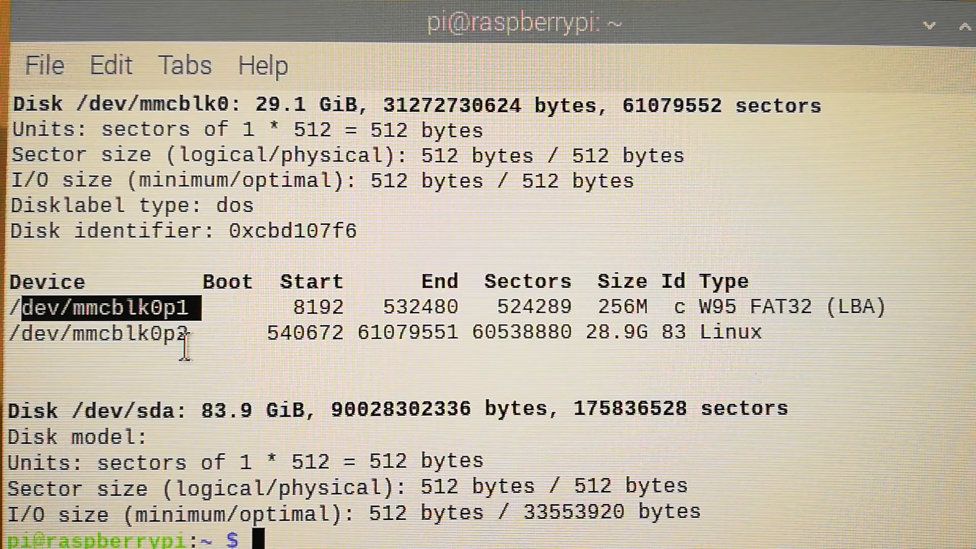
{"action": "mouse_move", "coordinate": [111, 412]}
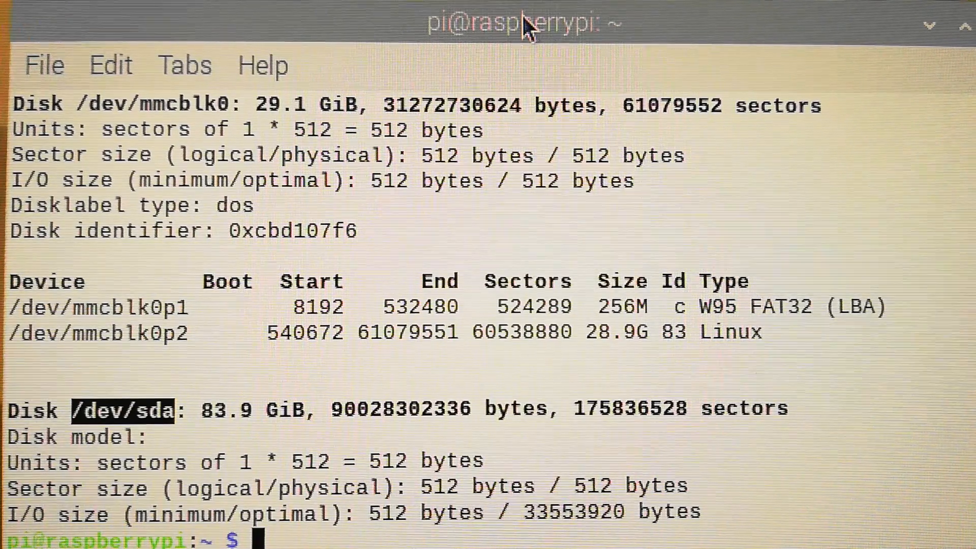
Run 'sudo fdisk /dev/sda' to start partitioning the USB drive
{"action": "type", "text": "duso"}
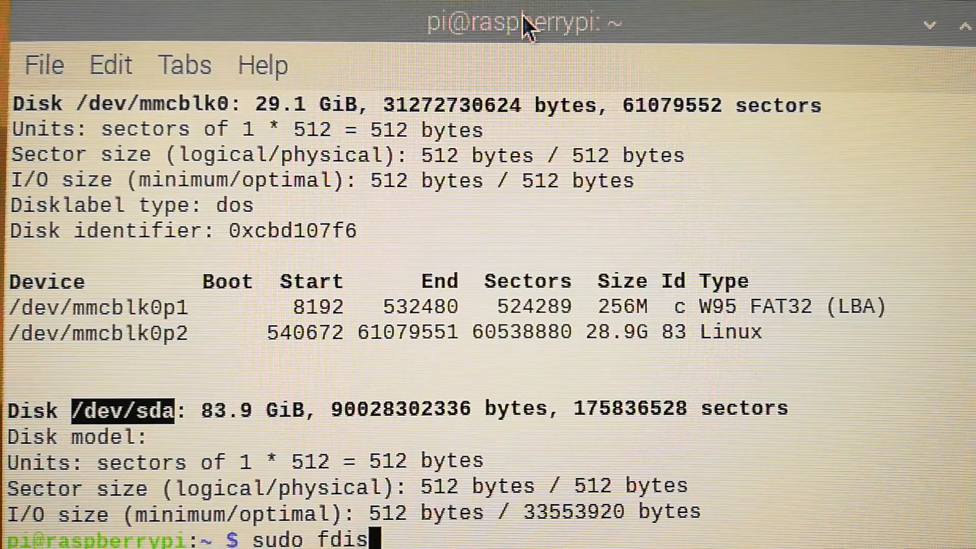
{"action": "type", "text": "k"}
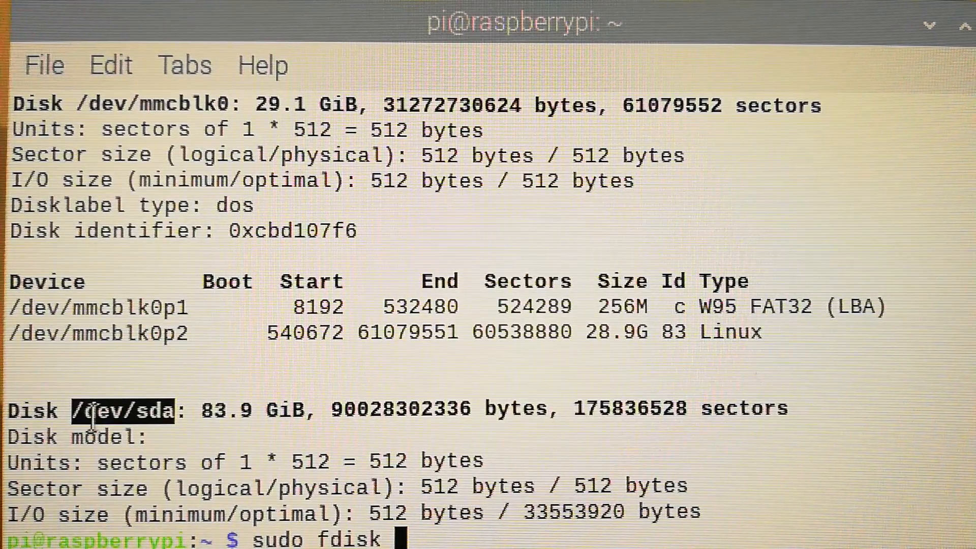
{"action": "type", "text": "/"}
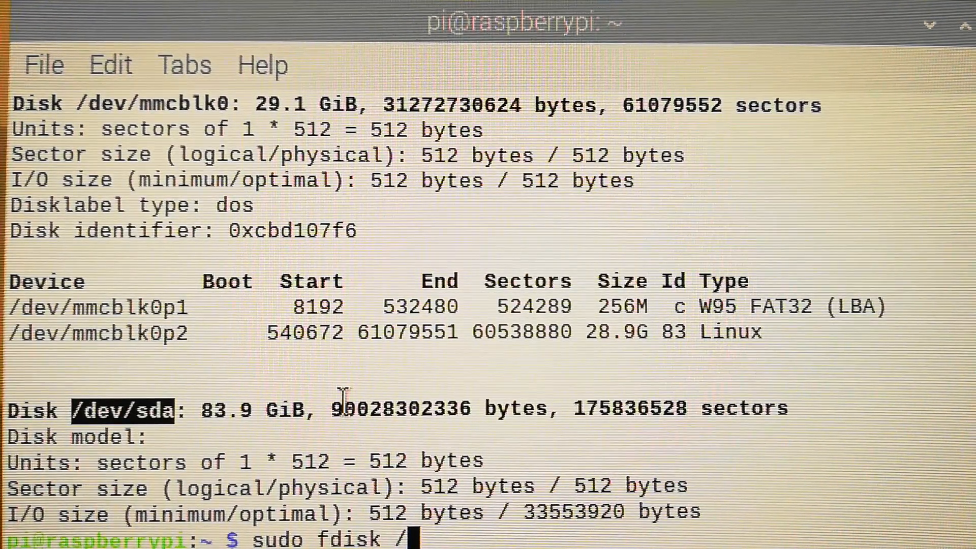
{"action": "type", "text": "dev"}
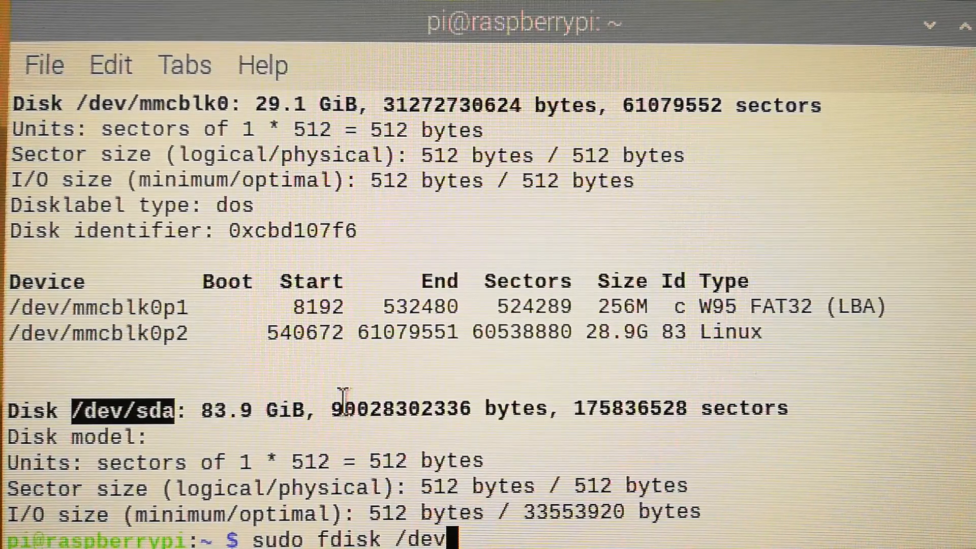
{"action": "type", "text": "/"}
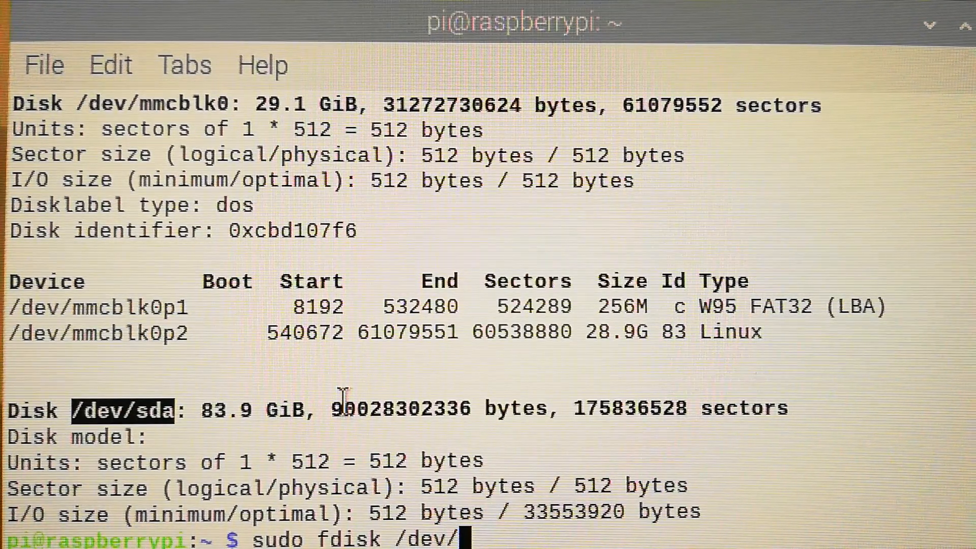
{"action": "type", "text": "sda"}
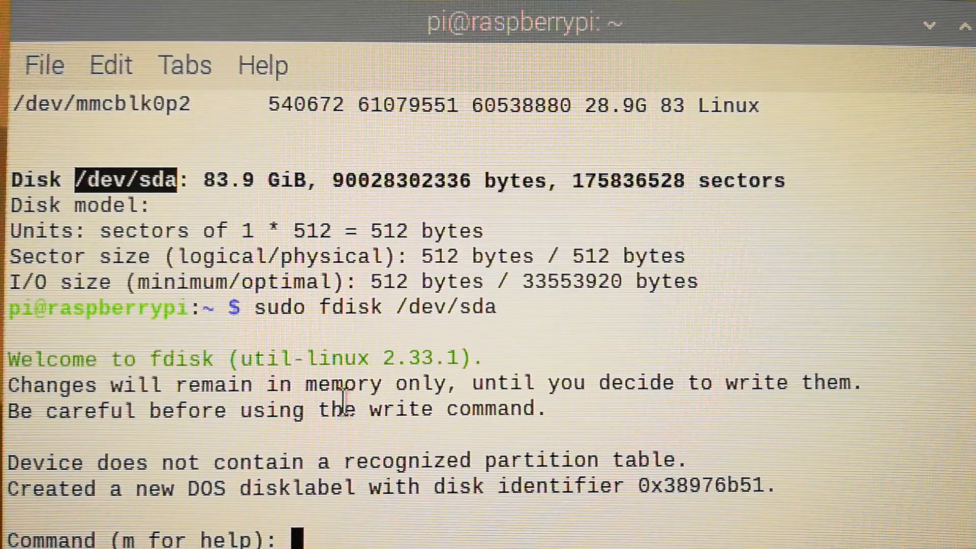
Print /dev/sda's empty DOS disklabel in fdisk and begin a new partition command
{"action": "type", "text": "p"}
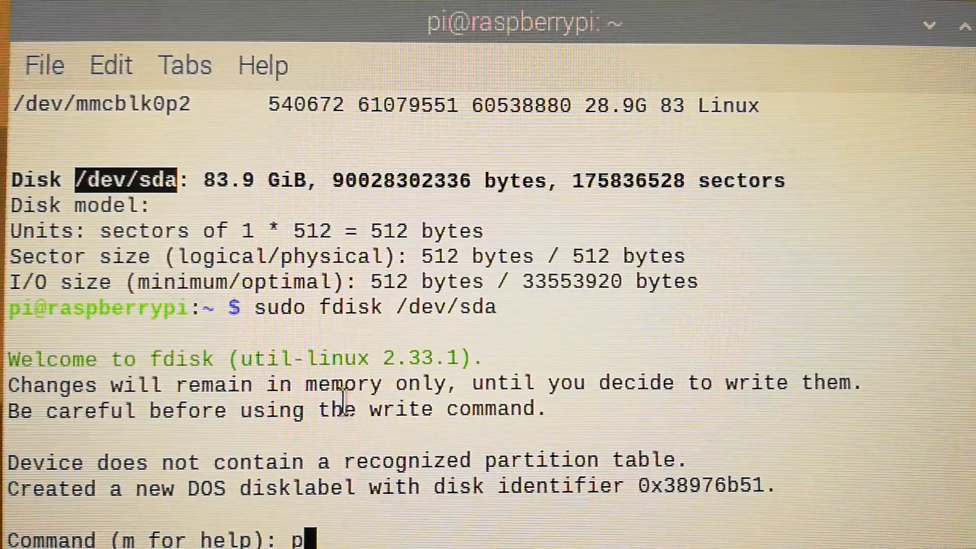
{"action": "key", "text": "Return"}
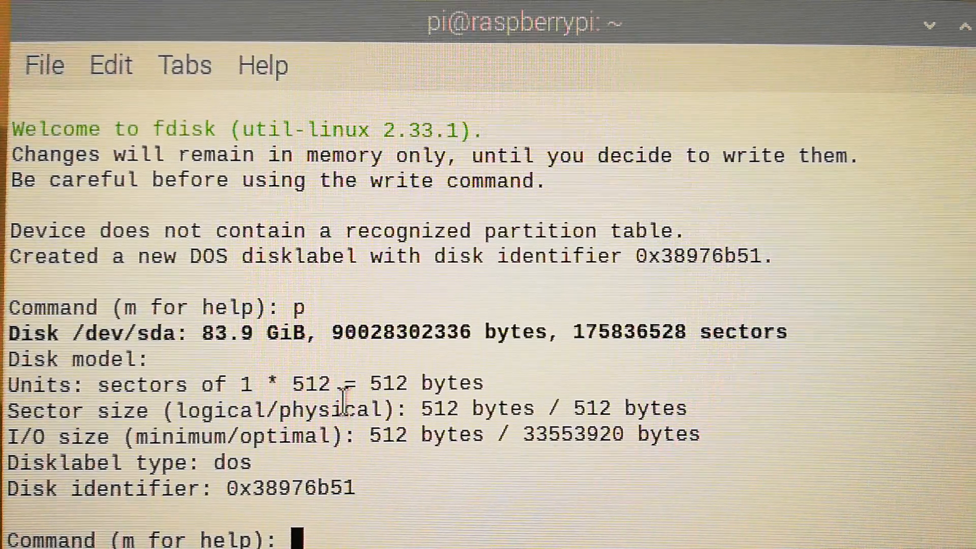
{"action": "type", "text": "nd (m for help): n"}
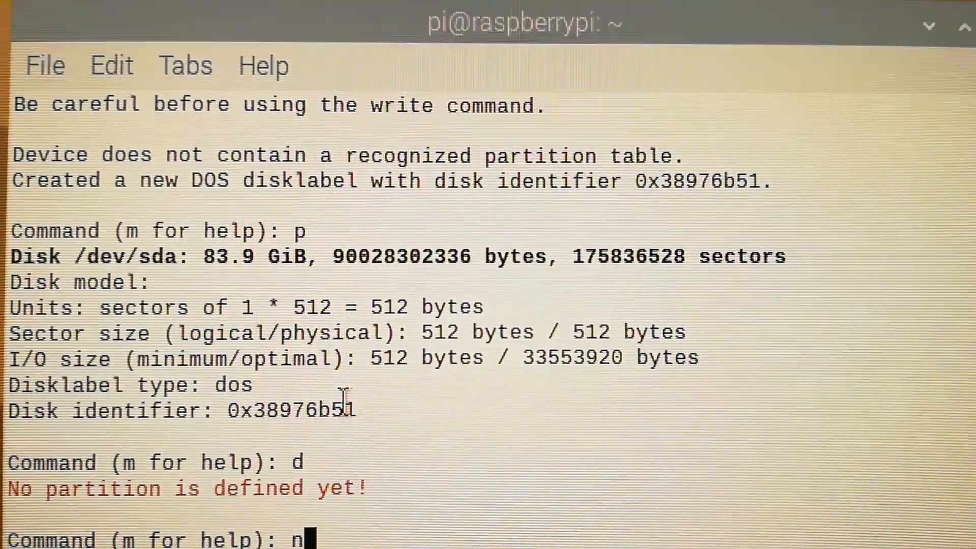
Create primary partition 1 with default sectors spanning the whole 83.8 GiB drive
{"action": "key", "text": "Return"}
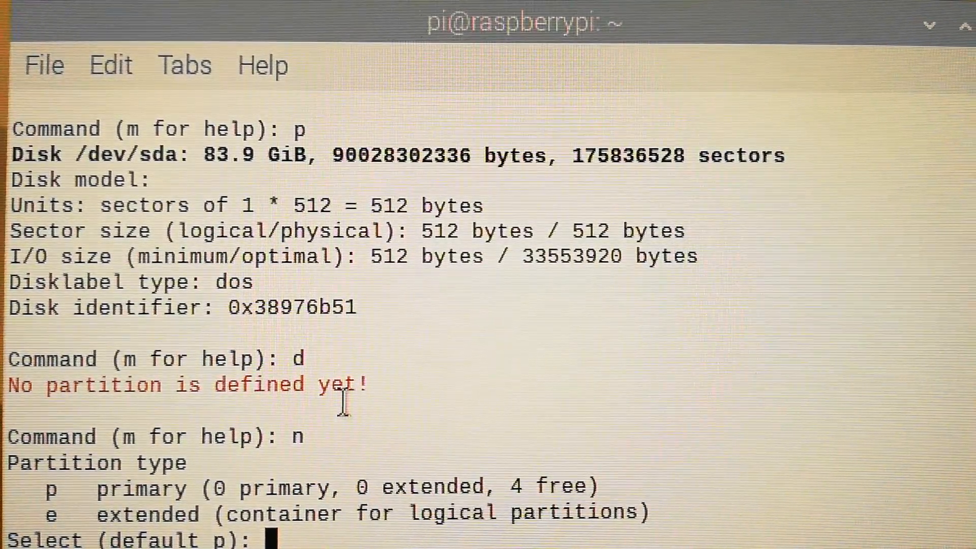
{"action": "type", "text": "p"}
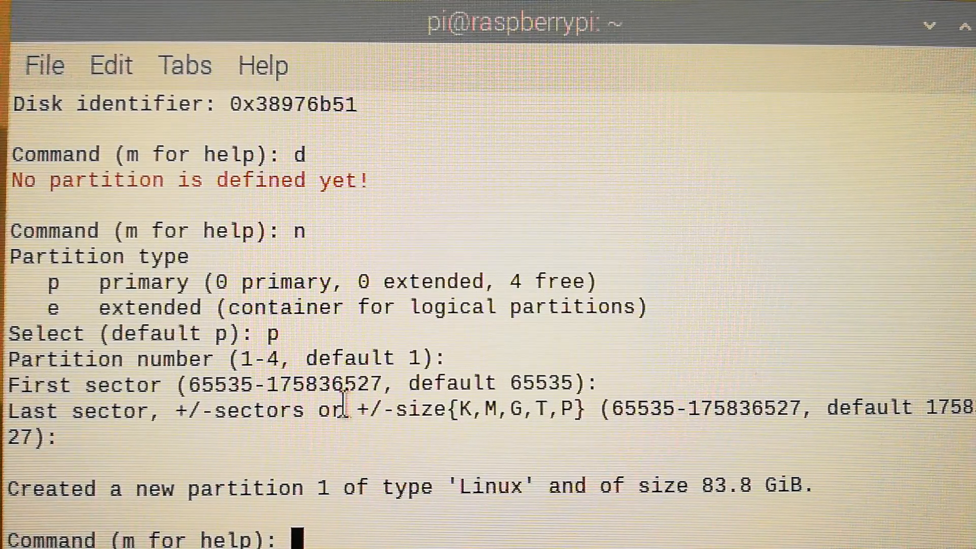
Write the new partition table to /dev/sda with 'w'
{"action": "type", "text": "w"}
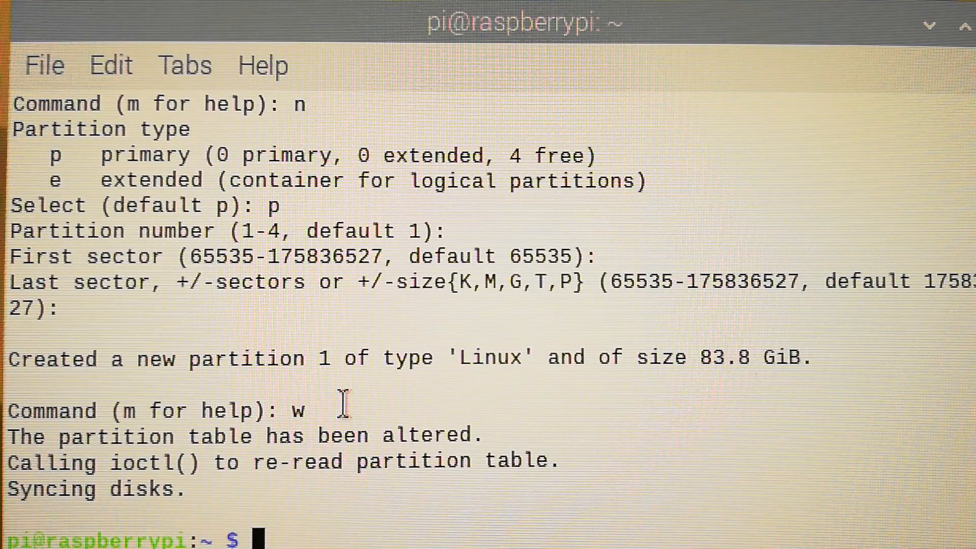
Format the drive with 'sudo mkfs.ext4 /dev/sda', answering 'y' to proceed
{"action": "type", "text": "sudo"}
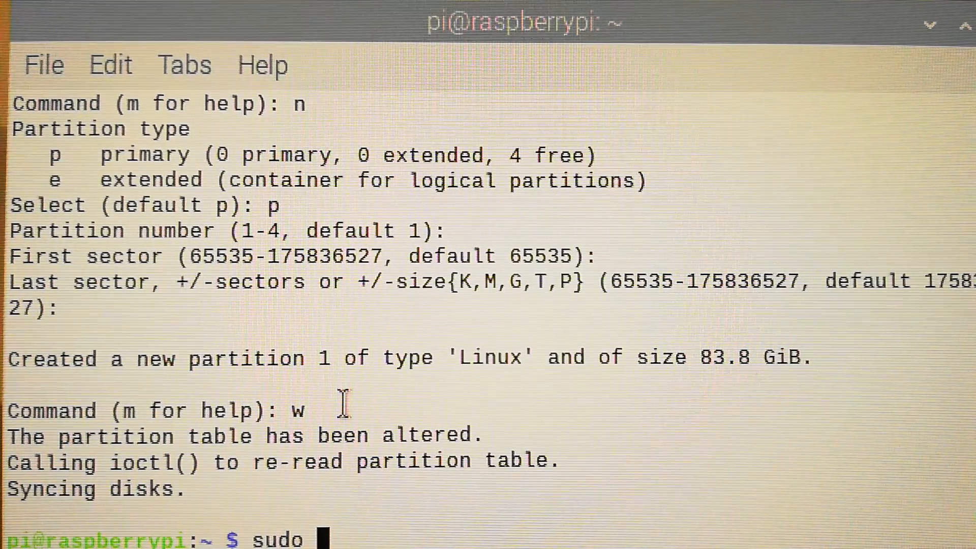
{"action": "type", "text": "mkf"}
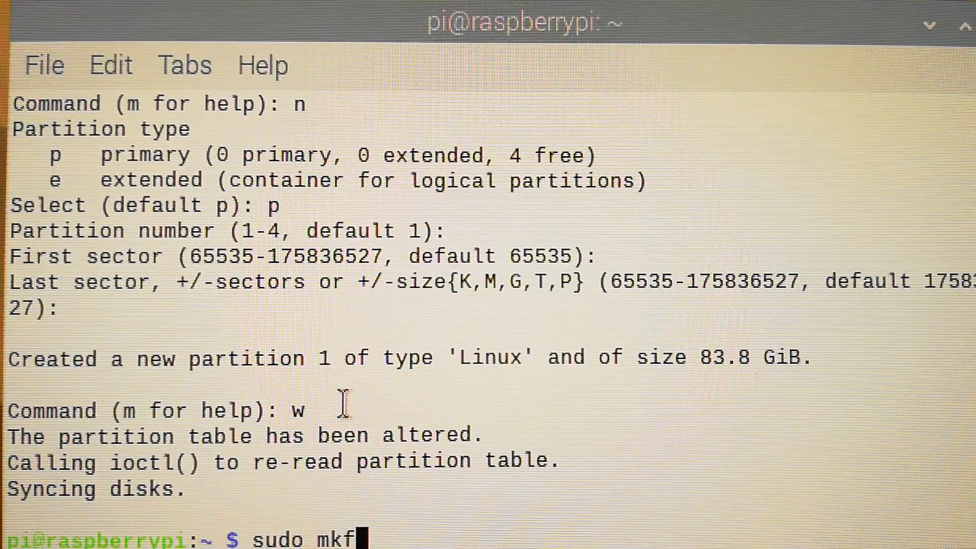
{"action": "type", "text": "s.ext4 /"}
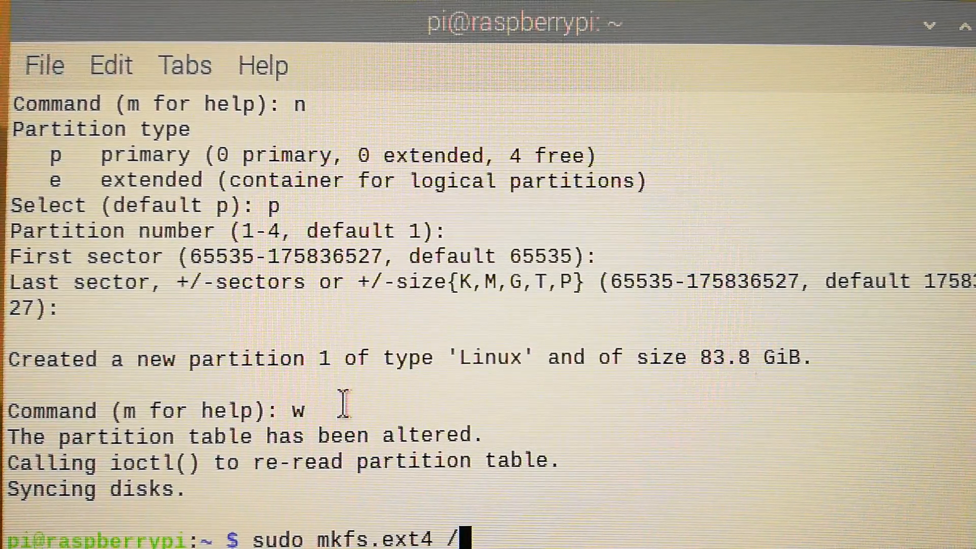
{"action": "type", "text": "de"}
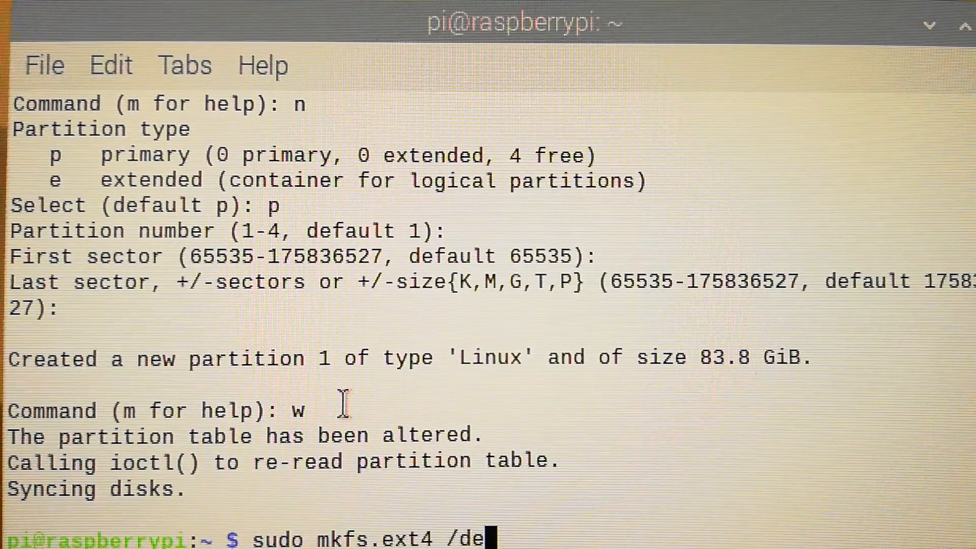
{"action": "type", "text": "v/"}
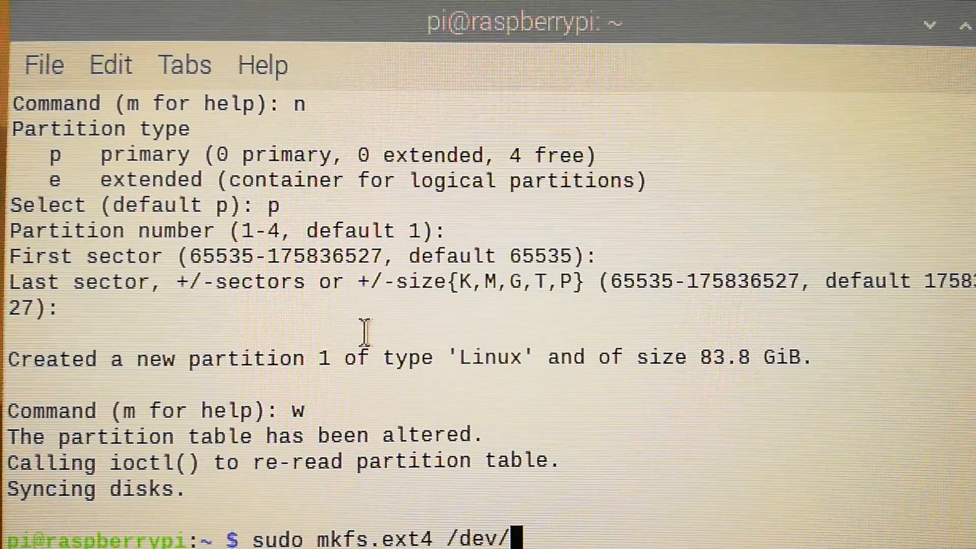
{"action": "type", "text": "sda"}
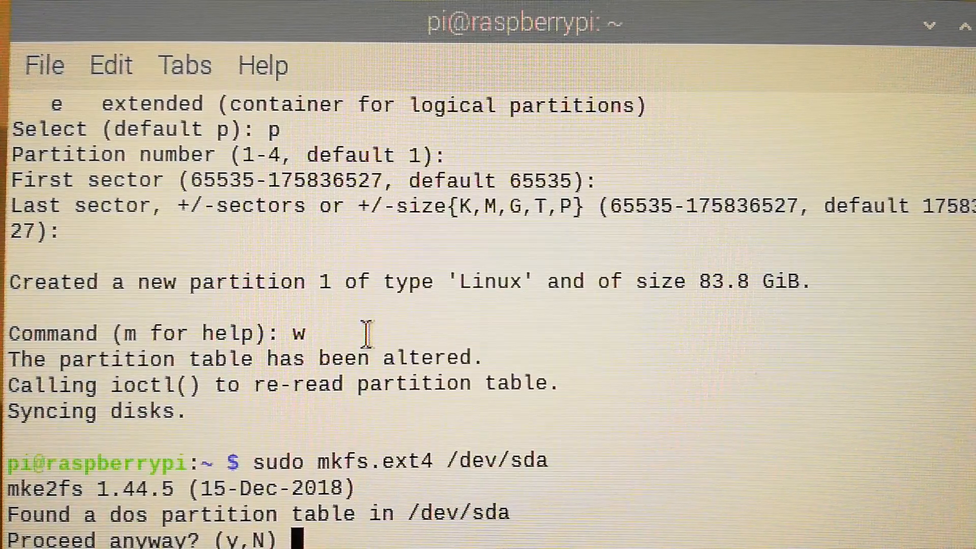
{"action": "type", "text": "y"}
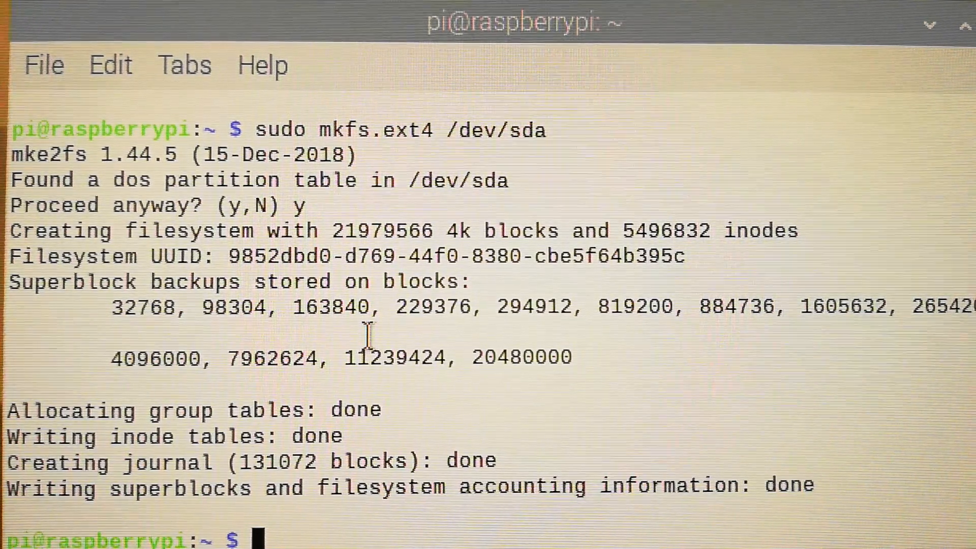
Create /media/external and mount /dev/sda there
{"action": "type", "text": "sudo"}
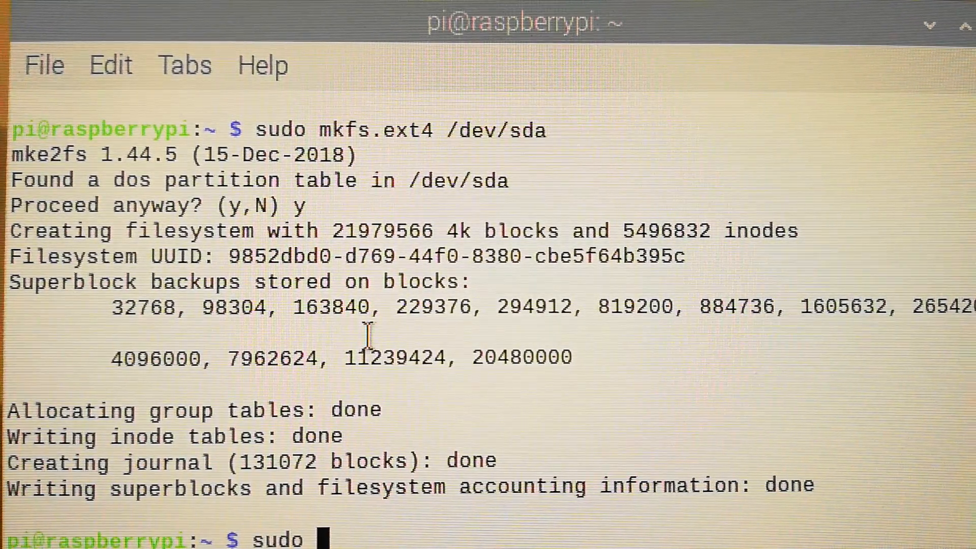
{"action": "type", "text": "mkdir"}
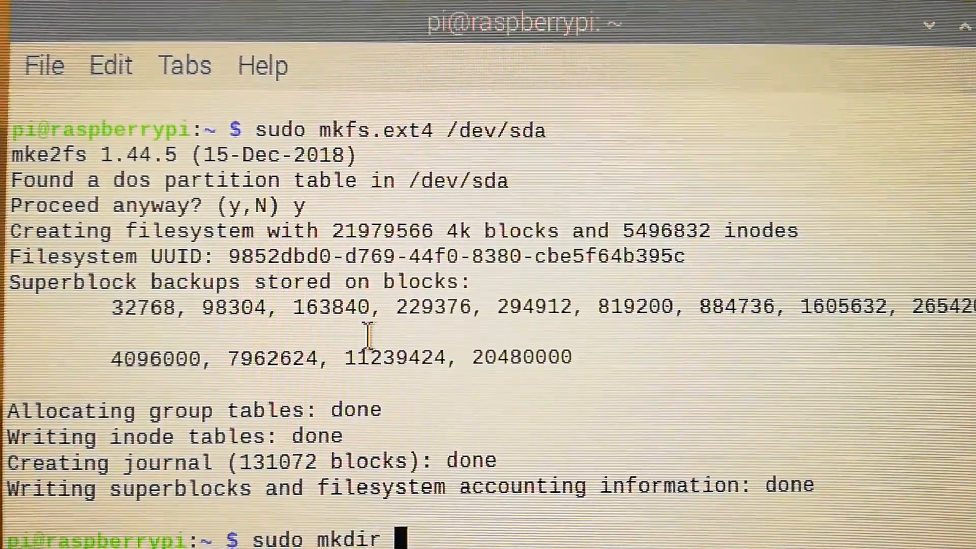
{"action": "type", "text": "/media/"}
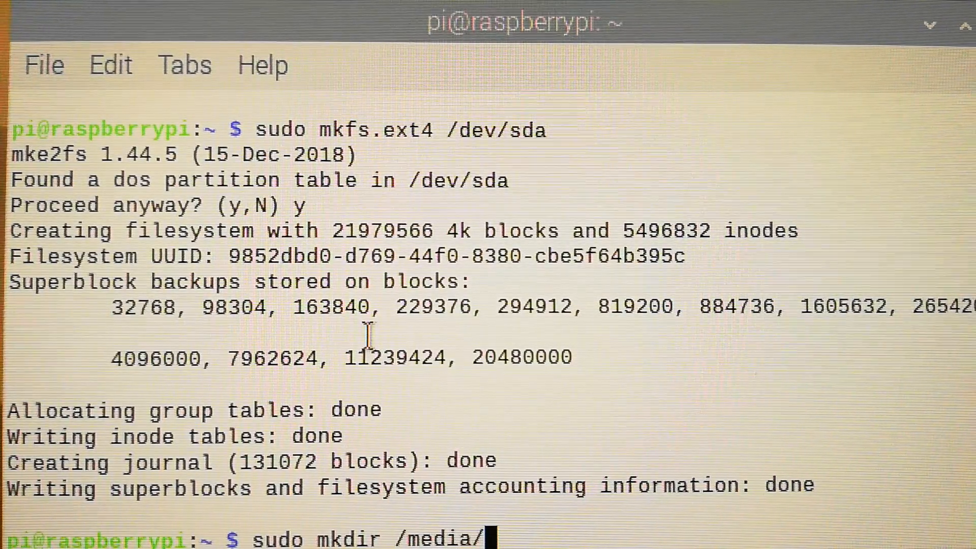
{"action": "type", "text": "external"}
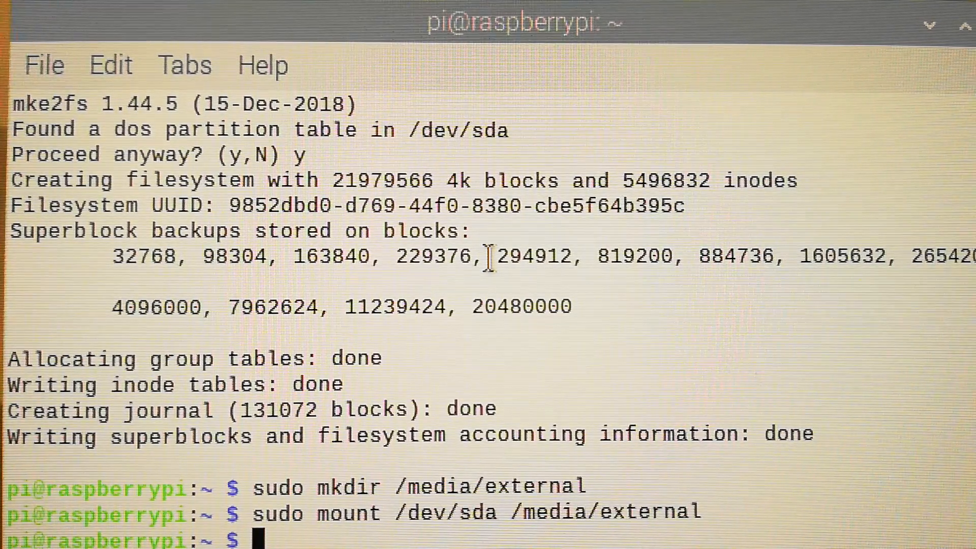
Change into /media/external and list it, showing only lost+found
{"action": "type", "text": "cd /e"}
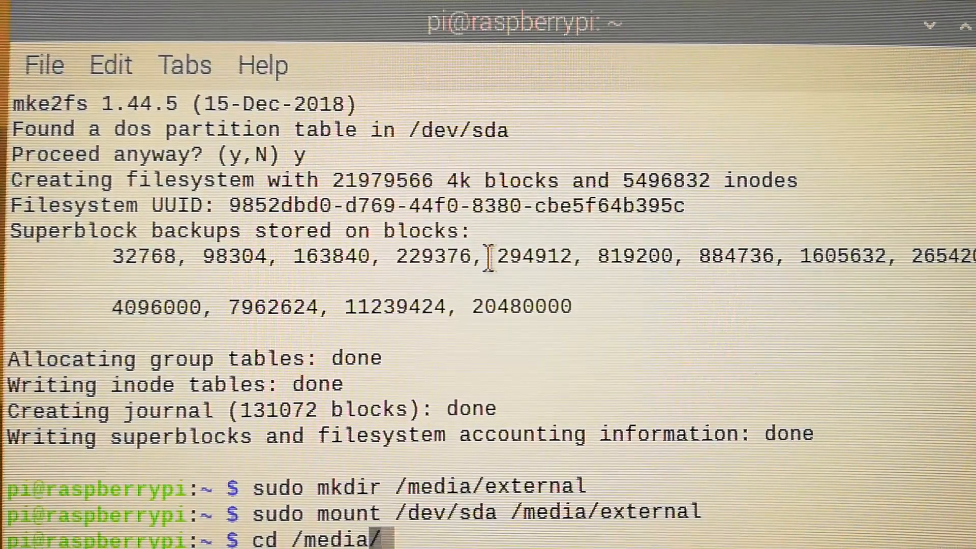
{"action": "type", "text": "externa"}
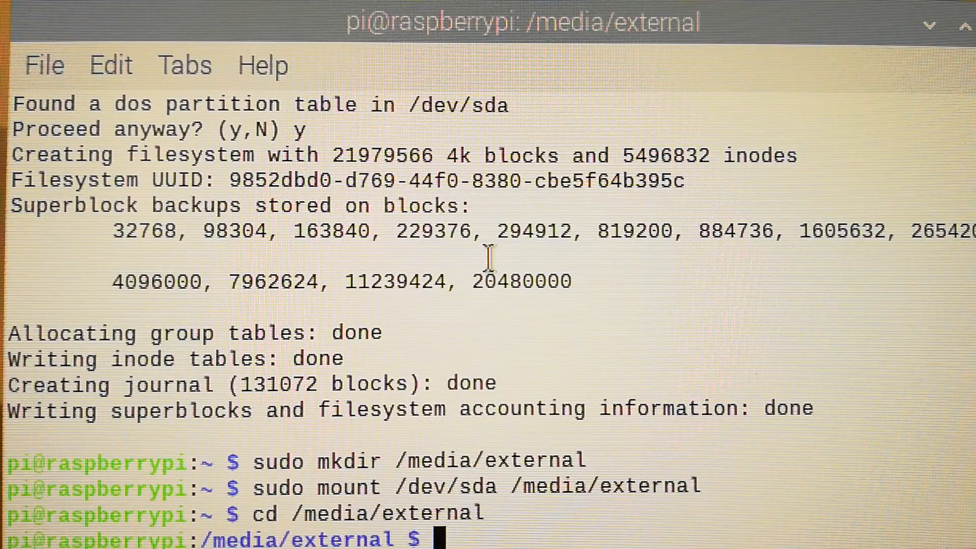
{"action": "type", "text": "ls"}
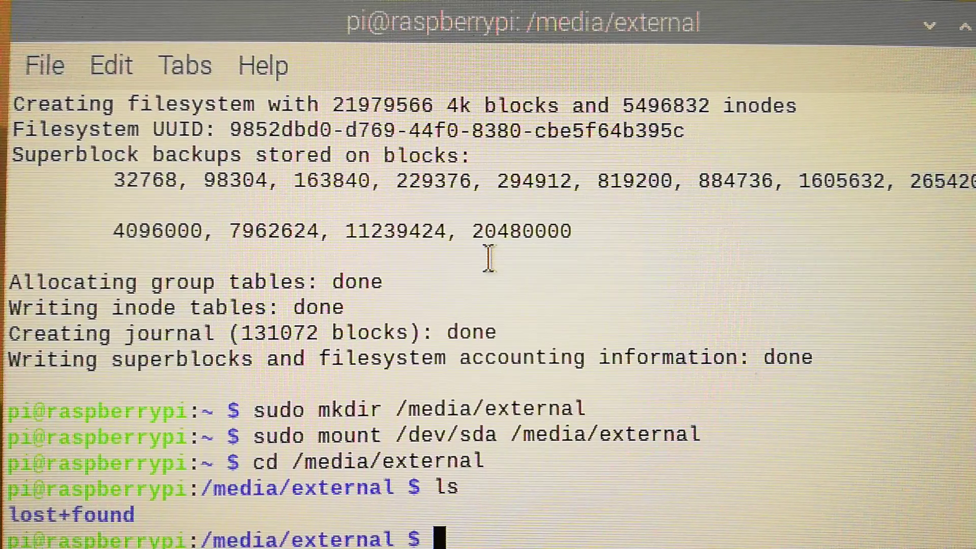
Run 'sudo rsync -avx / /media/external' to copy the whole root filesystem to the drive
{"action": "type", "text": "sudo rsyn"}
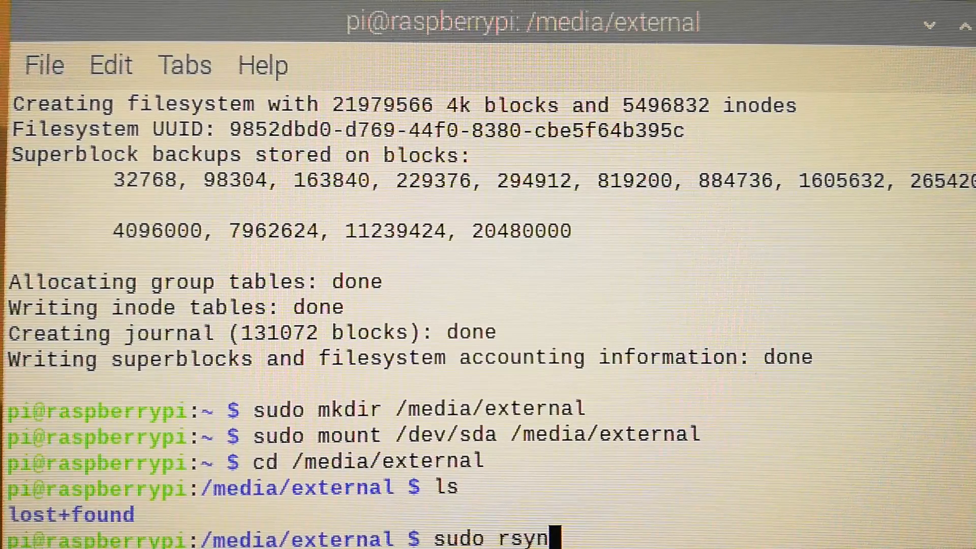
{"action": "type", "text": "c -"}
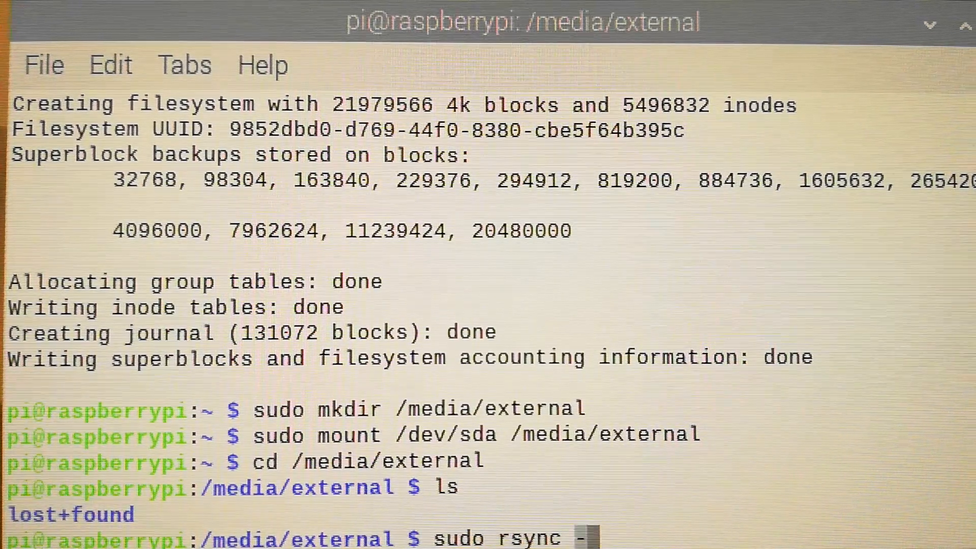
{"action": "type", "text": "a"}
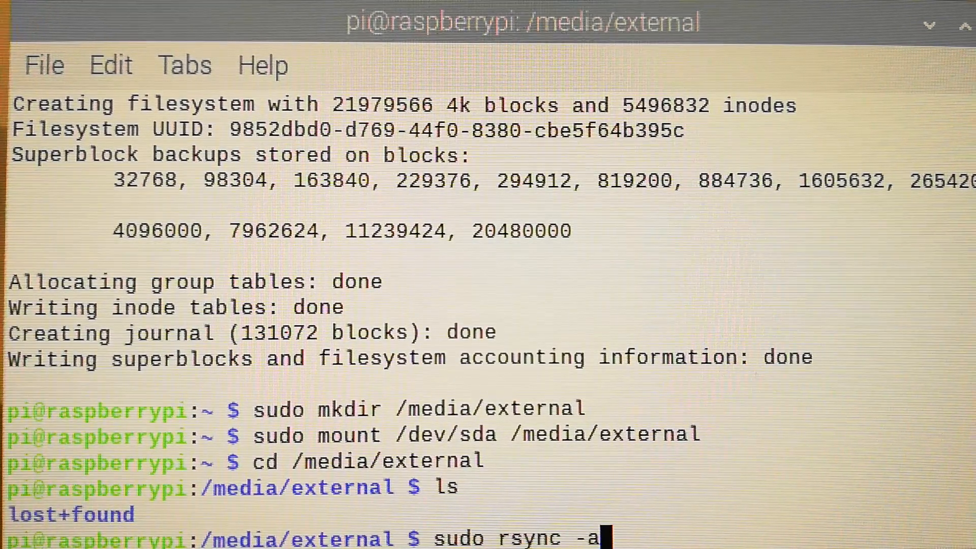
{"action": "type", "text": "vx"}
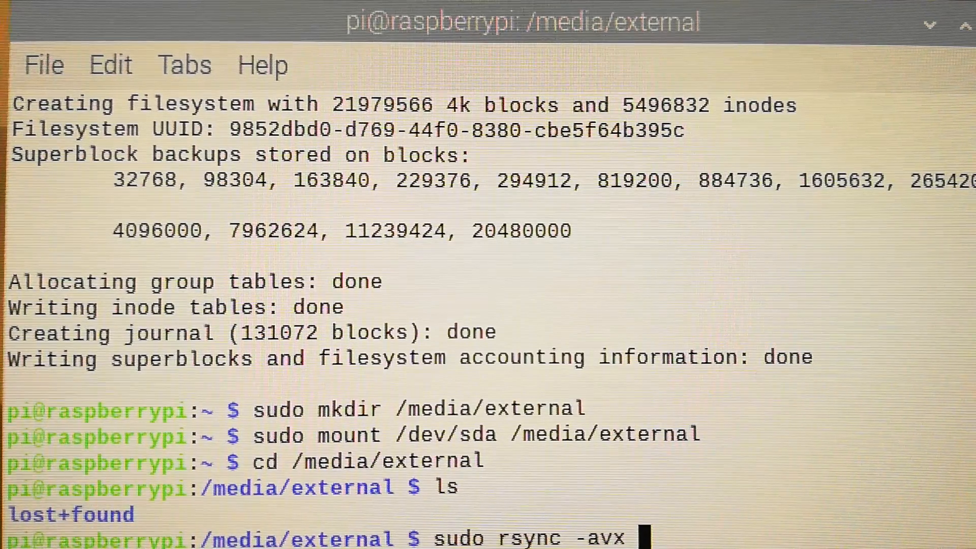
{"action": "type", "text": "/"}
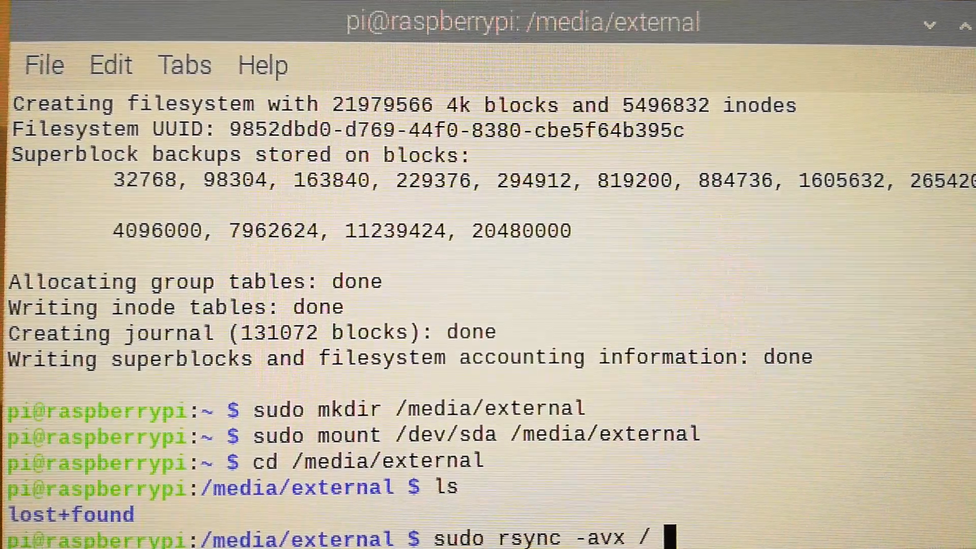
{"action": "type", "text": "/media/"}
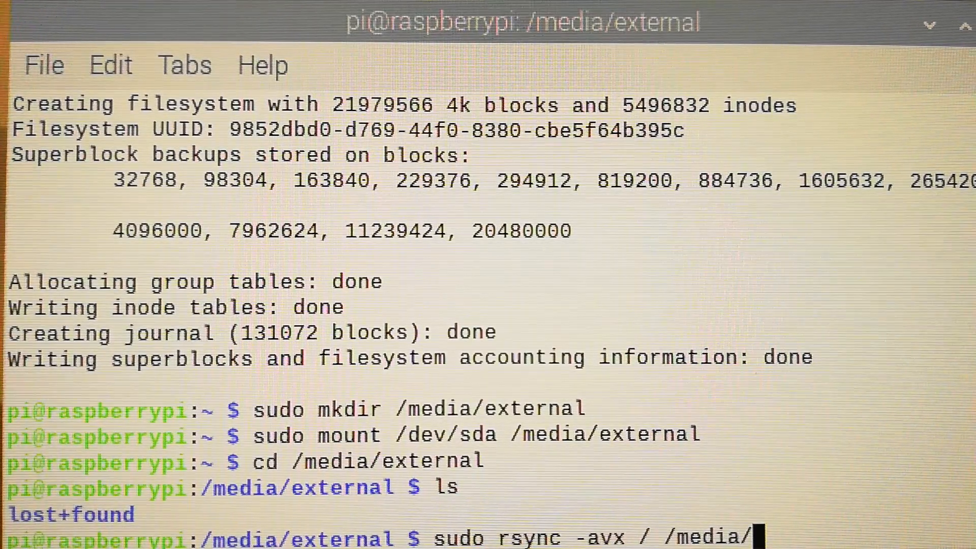
{"action": "type", "text": "externa"}
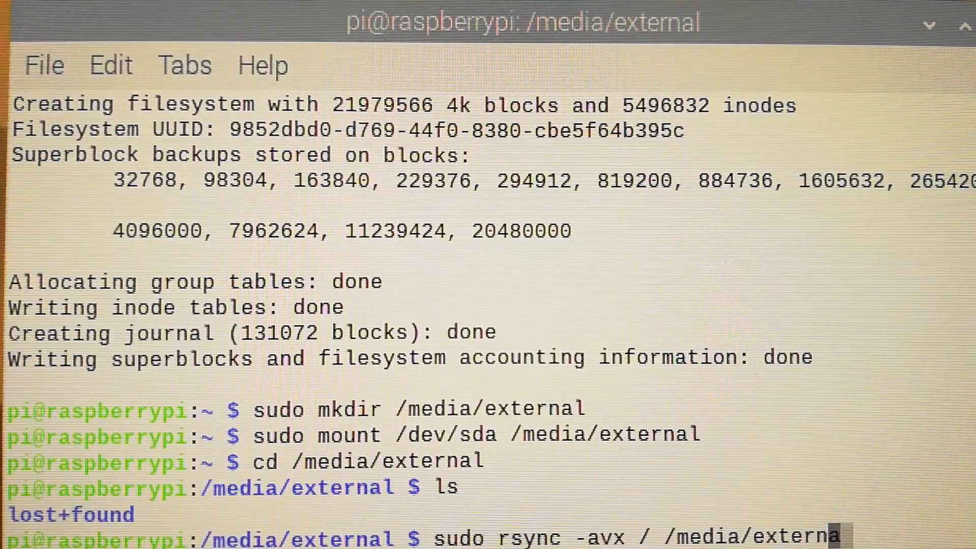
{"action": "key", "text": "Return"}
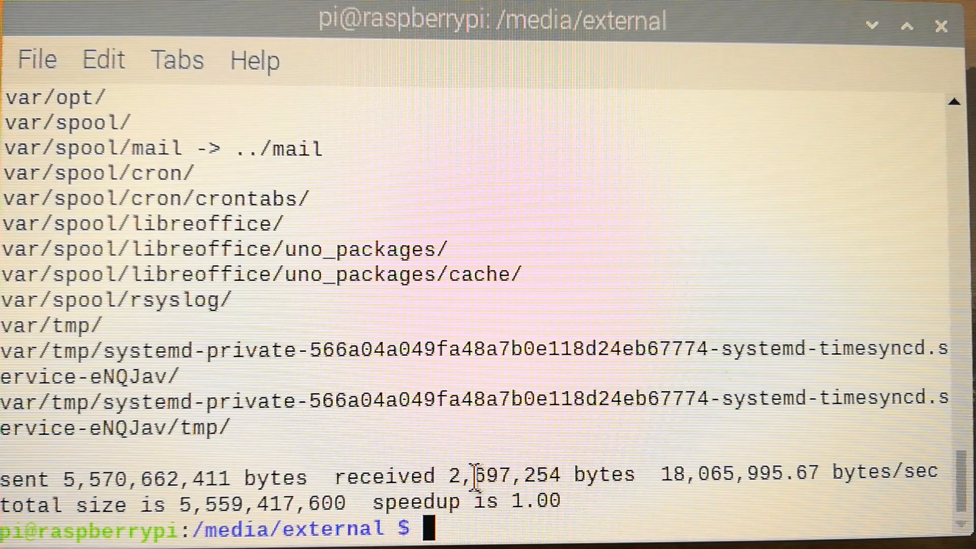
{"action": "mouse_move", "coordinate": [511, 27]}
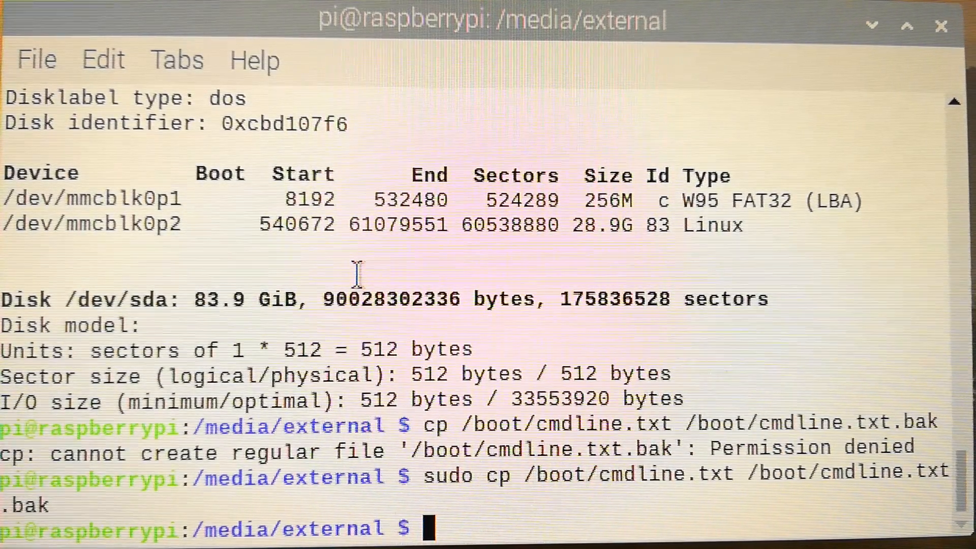
Open /boot/cmdline.txt in nano with sudo for editing
{"action": "type", "text": "sudo nano"}
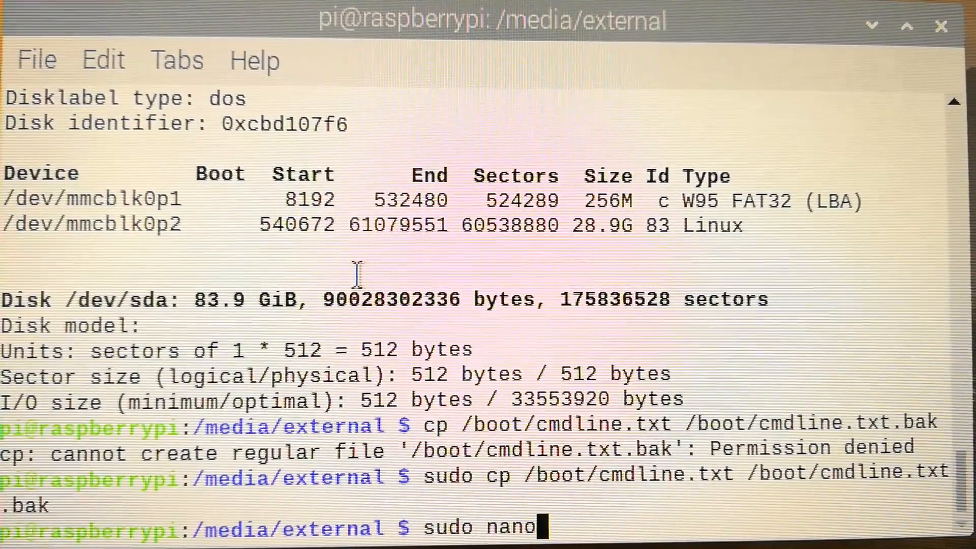
{"action": "type", "text": "/"}
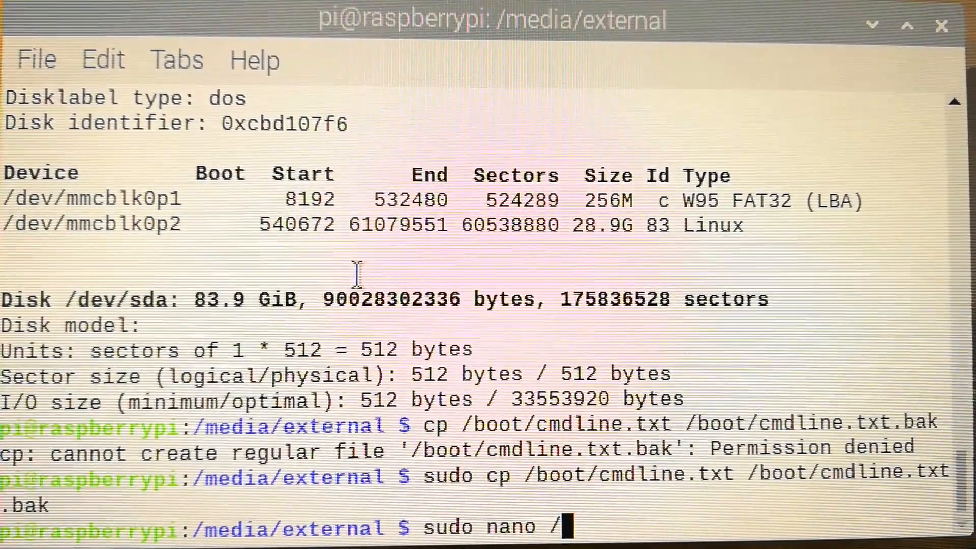
{"action": "type", "text": "boot/"}
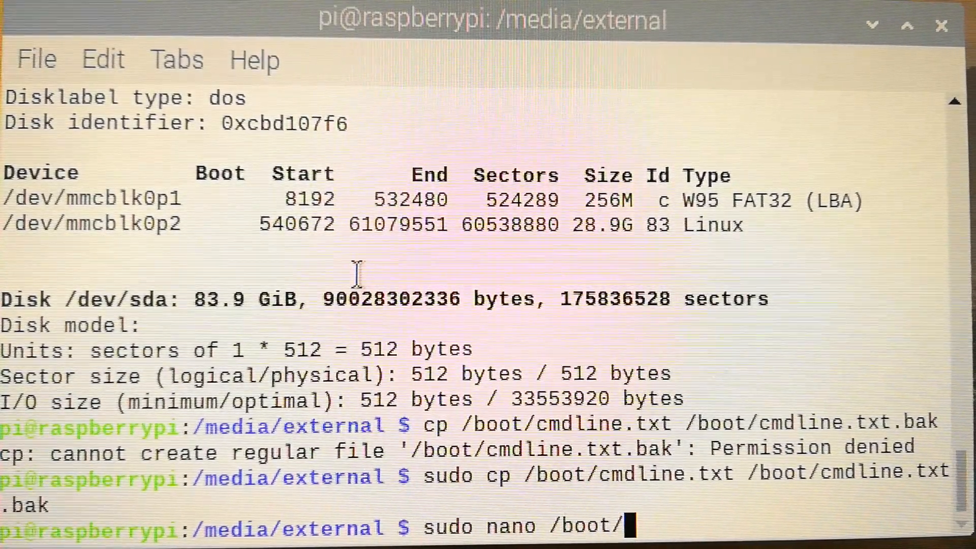
{"action": "type", "text": "cmdline.txt"}
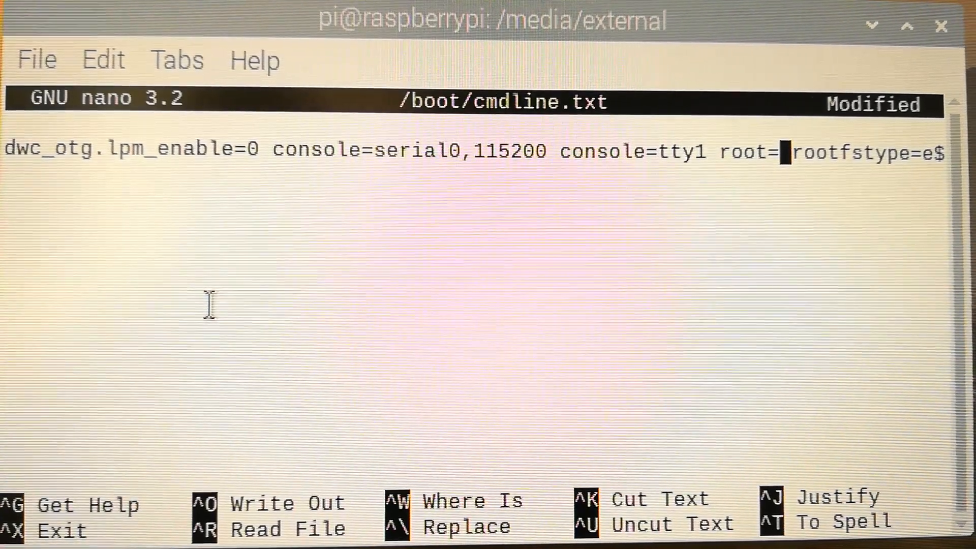
Set root= to /dev/sda and save cmdline.txt on exit
{"action": "type", "text": "/dev/sda"}
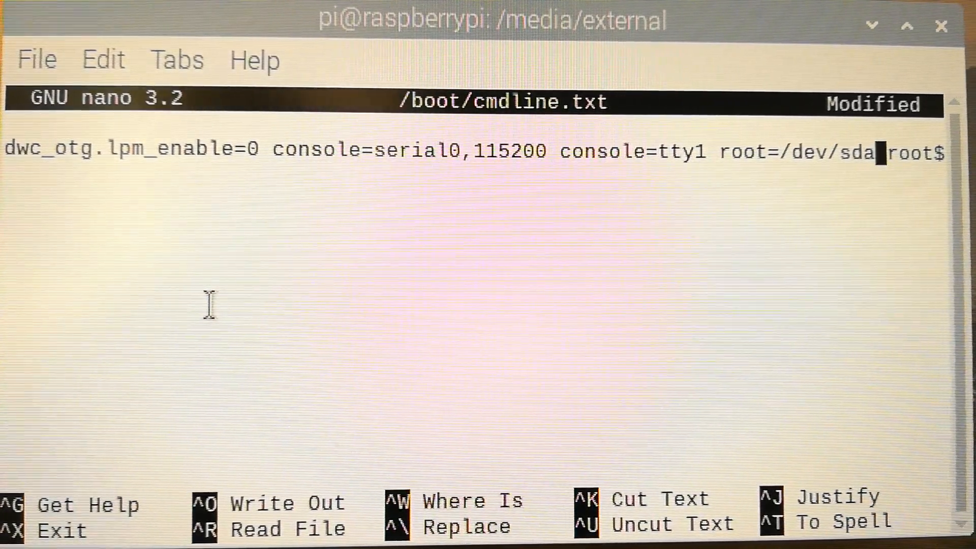
{"action": "key", "text": "ctrl+x"}
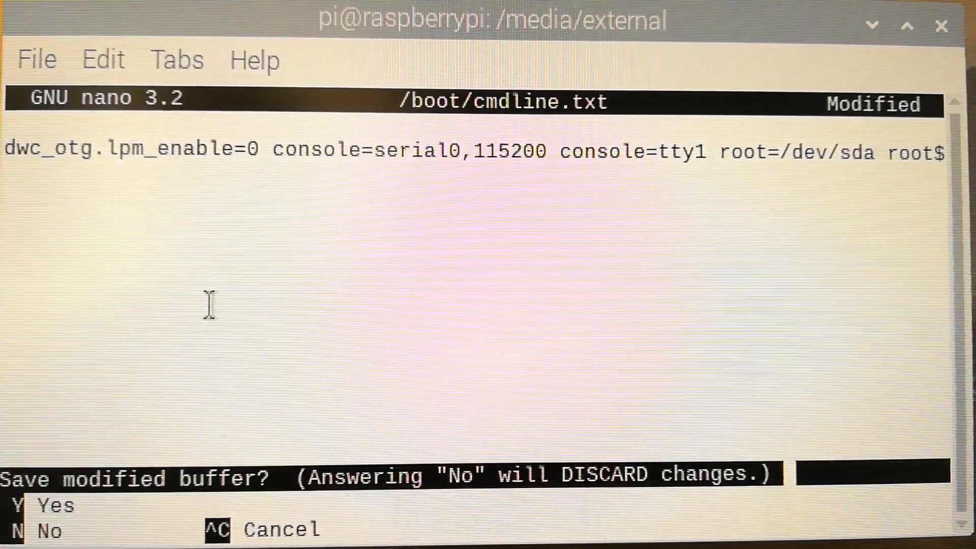
{"action": "key", "text": "y"}
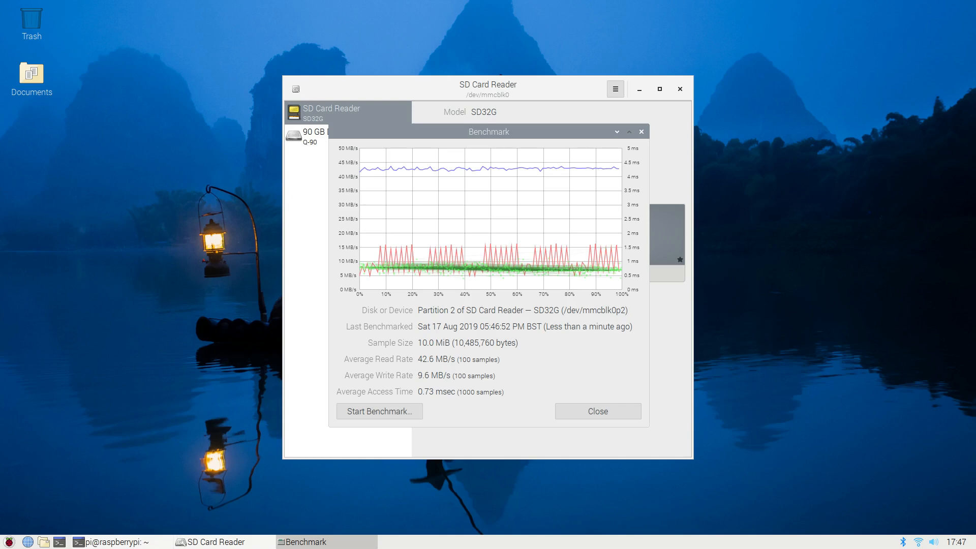
Review the SD card benchmark: 42.6 MB/s read, 9.6 MB/s write
{"action": "left_click", "coordinate": [311, 136]}
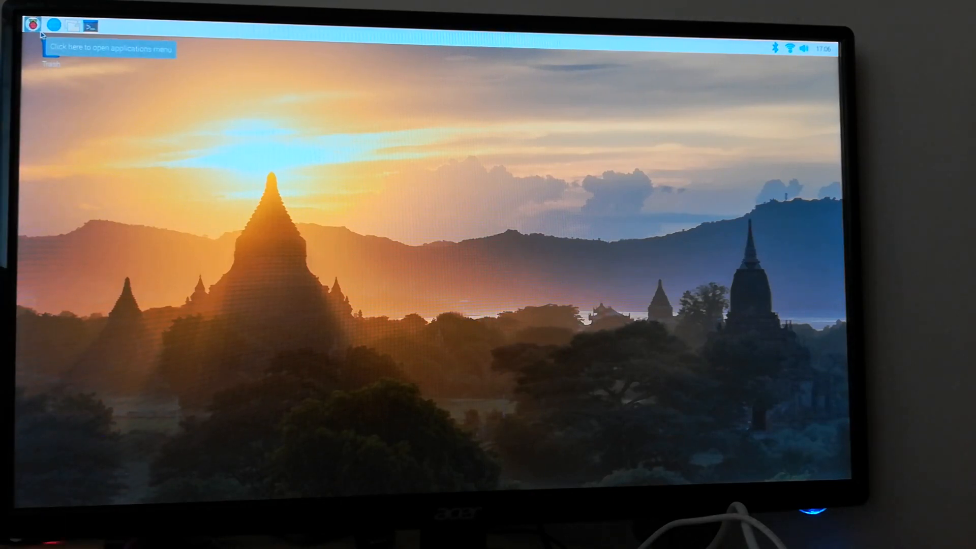
{"action": "mouse_move", "coordinate": [74, 60]}
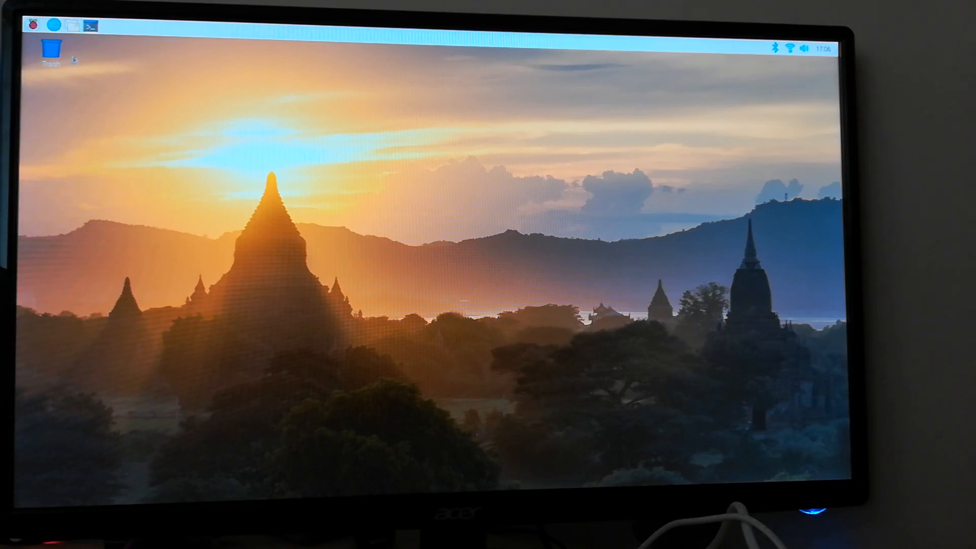
{"action": "mouse_move", "coordinate": [57, 25]}
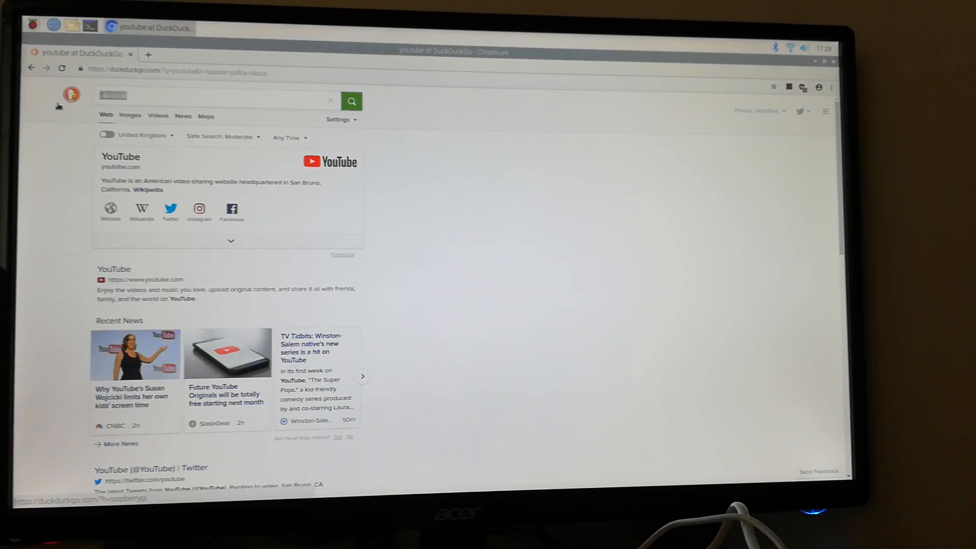
Search DuckDuckGo for 'try at home record cleaning with wood glue'
{"action": "type", "text": "try at home"}
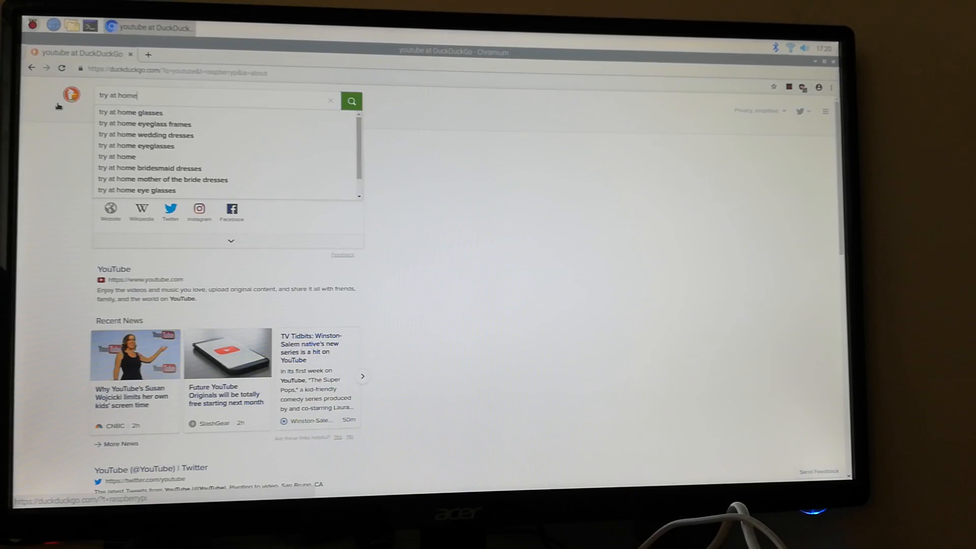
{"action": "type", "text": "record cleaning"}
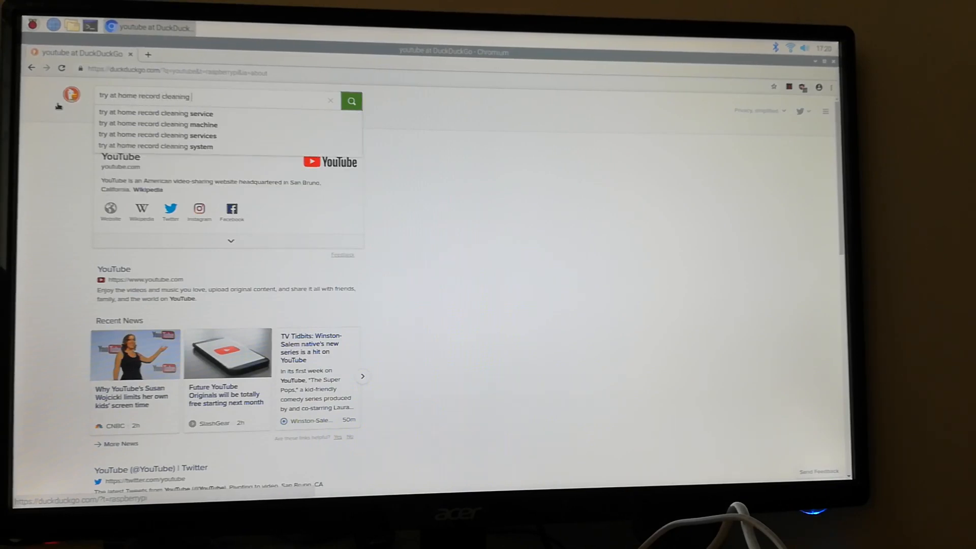
{"action": "type", "text": "with wood"}
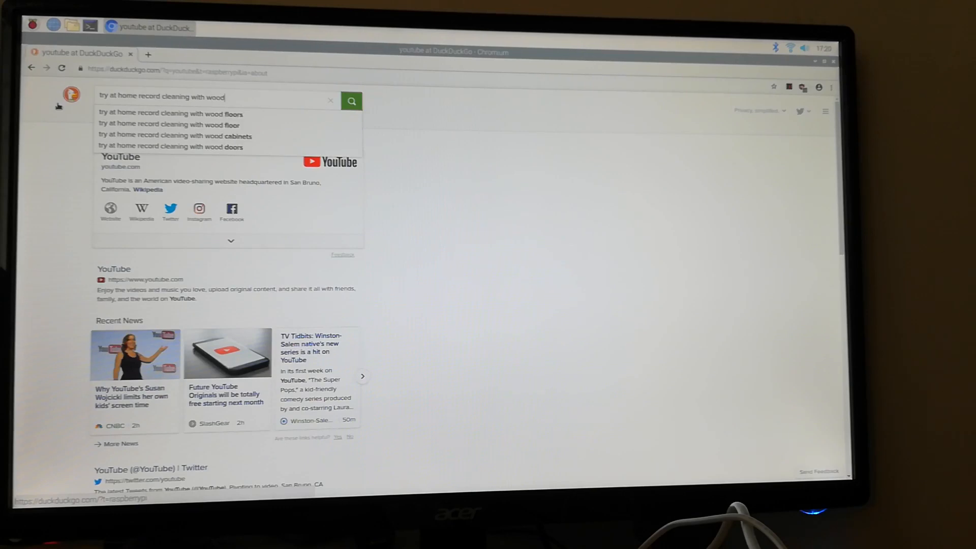
{"action": "type", "text": "glue"}
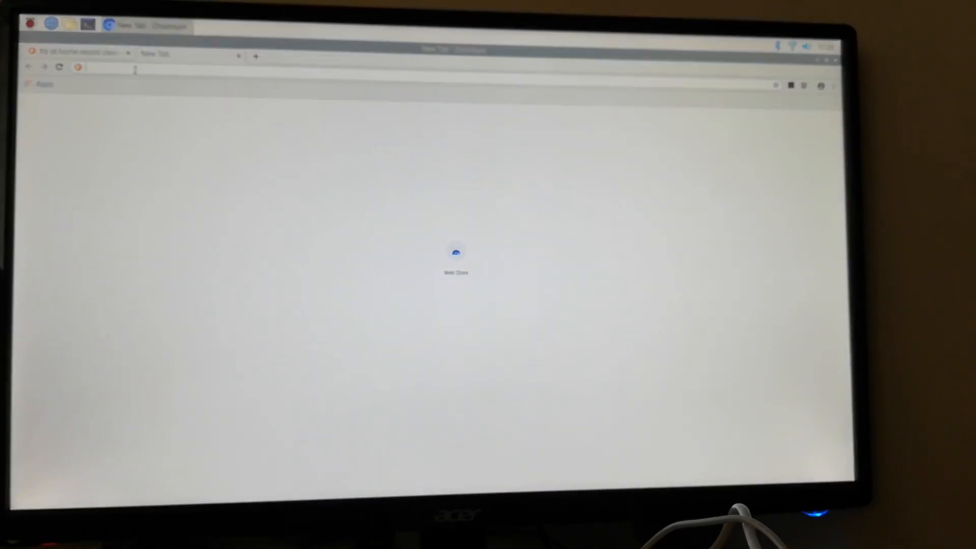
Load youtube from the address bar and focus the YouTube search box
{"action": "type", "text": "youtube.com"}
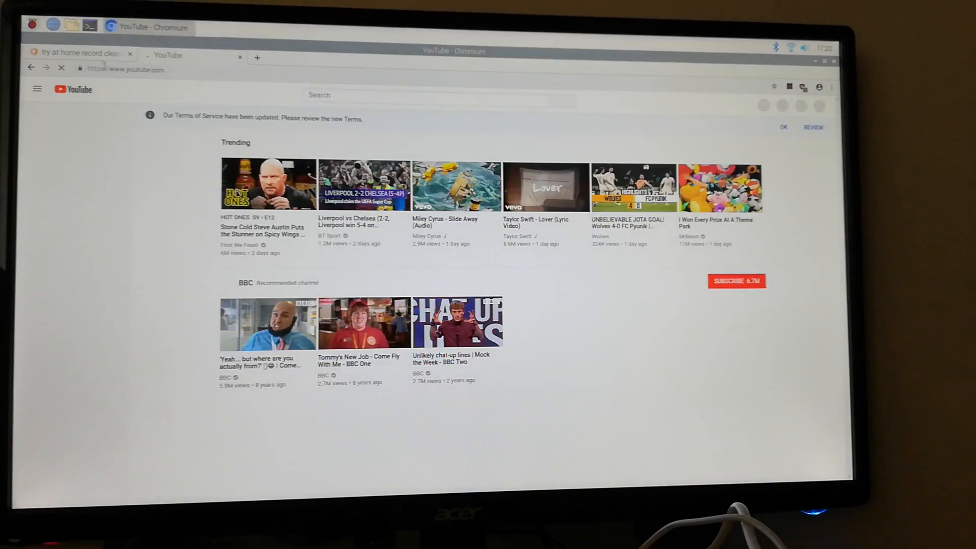
{"action": "left_click", "coordinate": [34, 90]}
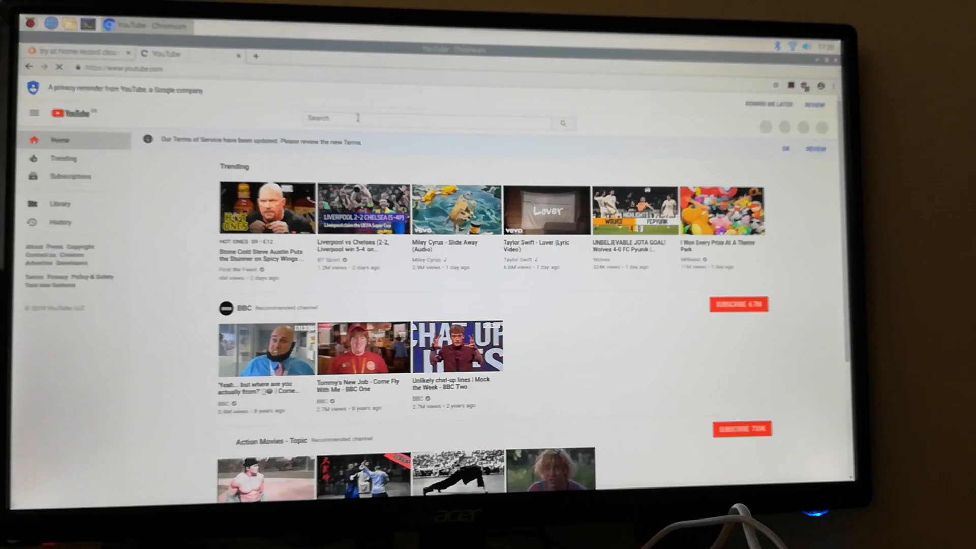